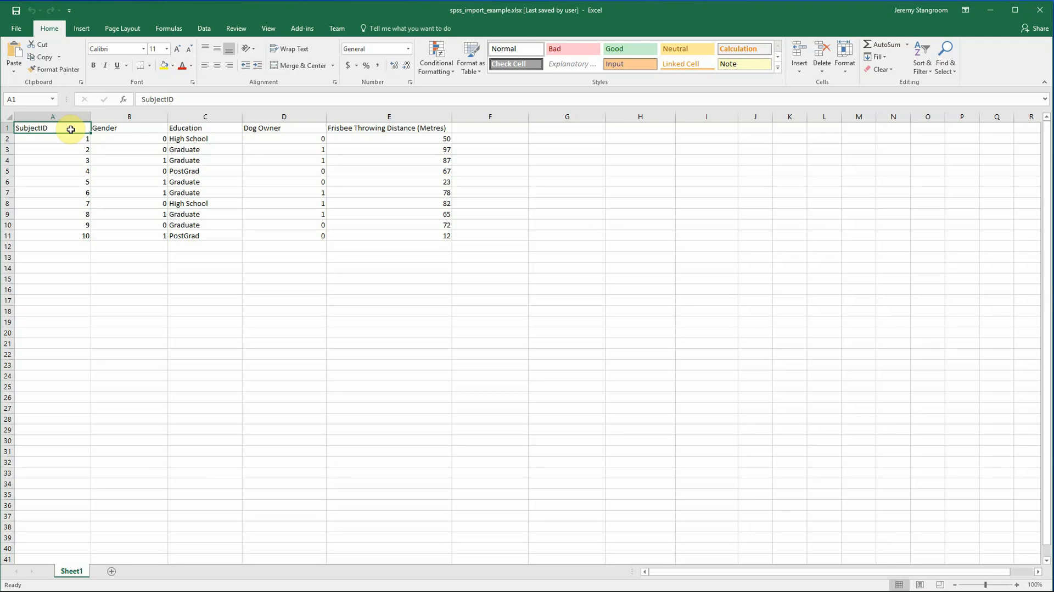
mouse_move(209, 128)
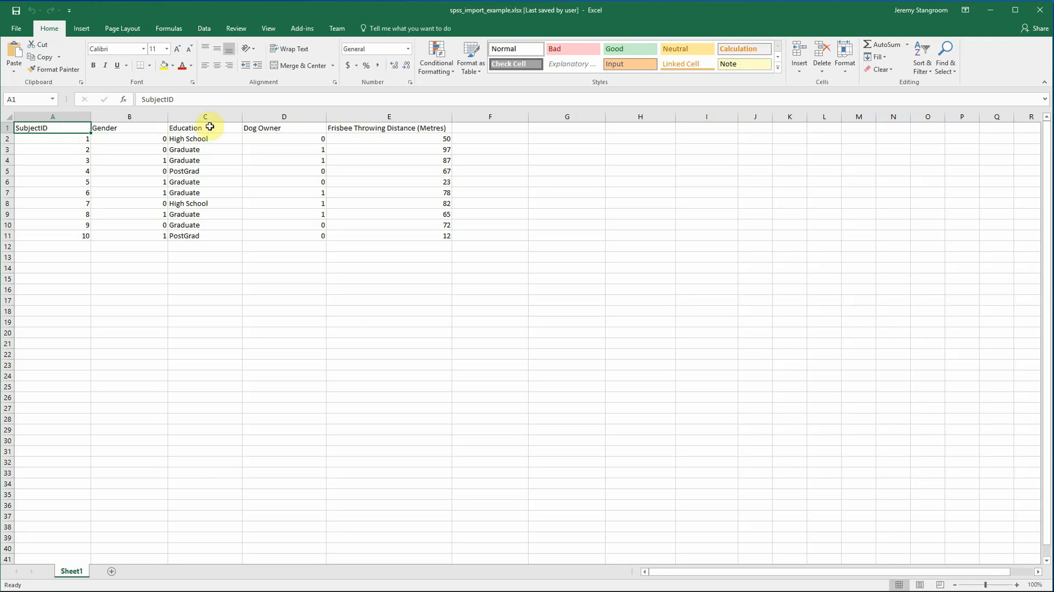
mouse_move(250, 128)
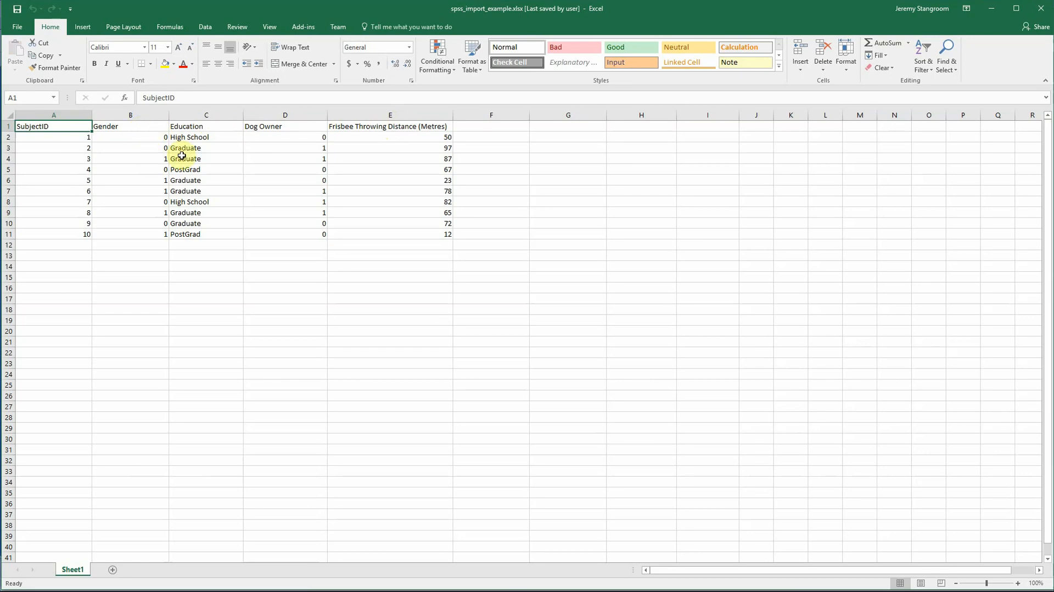
mouse_move(200, 169)
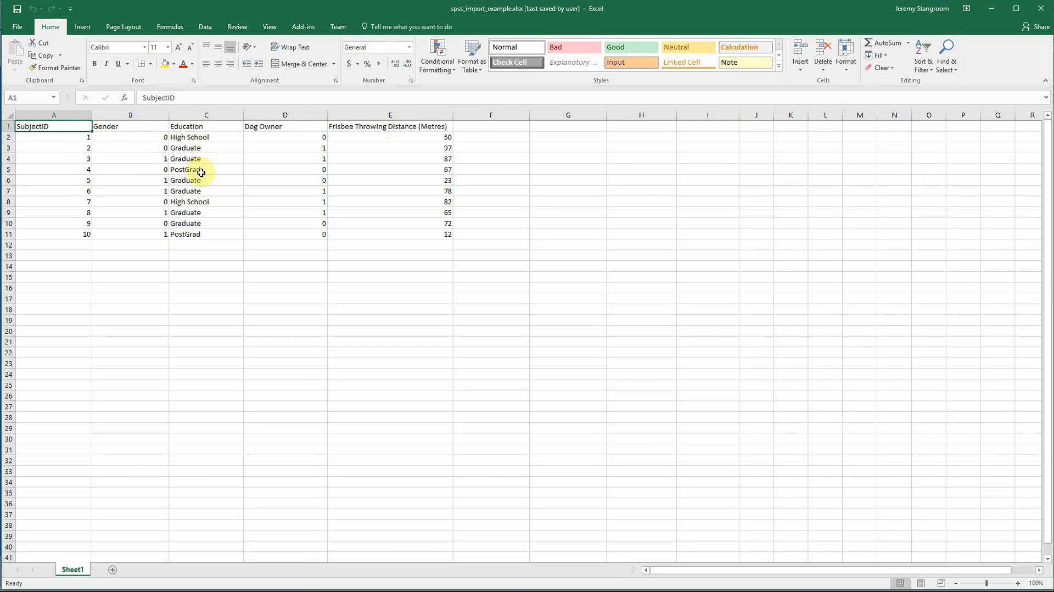
mouse_move(306, 140)
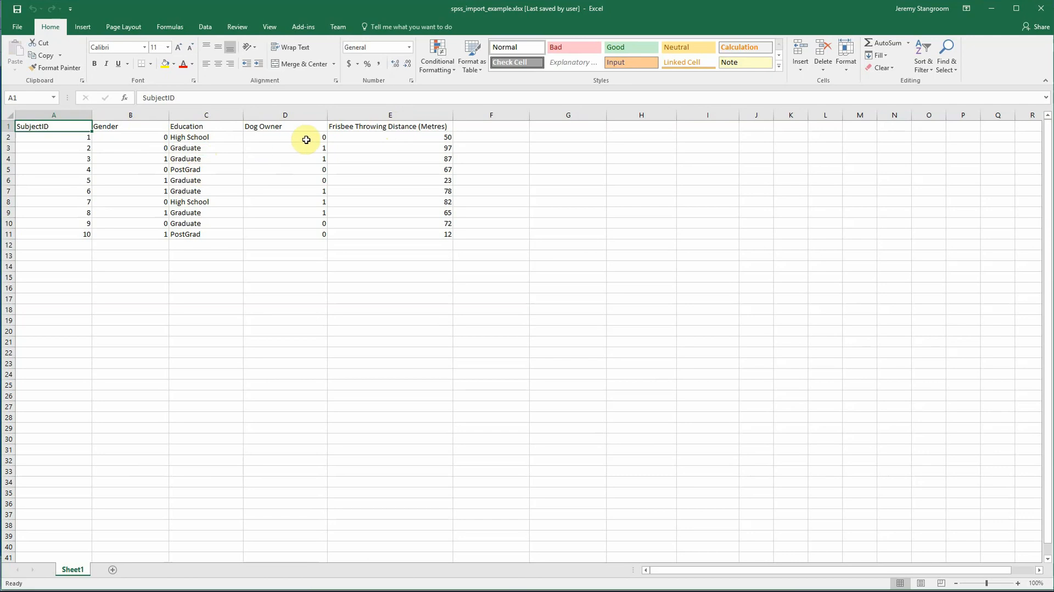
mouse_move(317, 148)
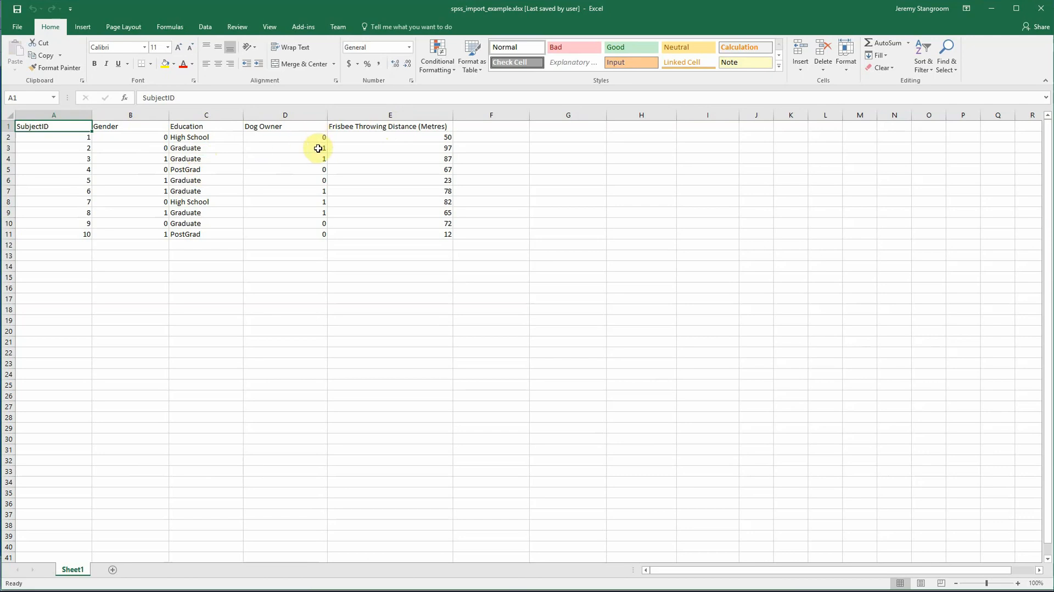
mouse_move(404, 150)
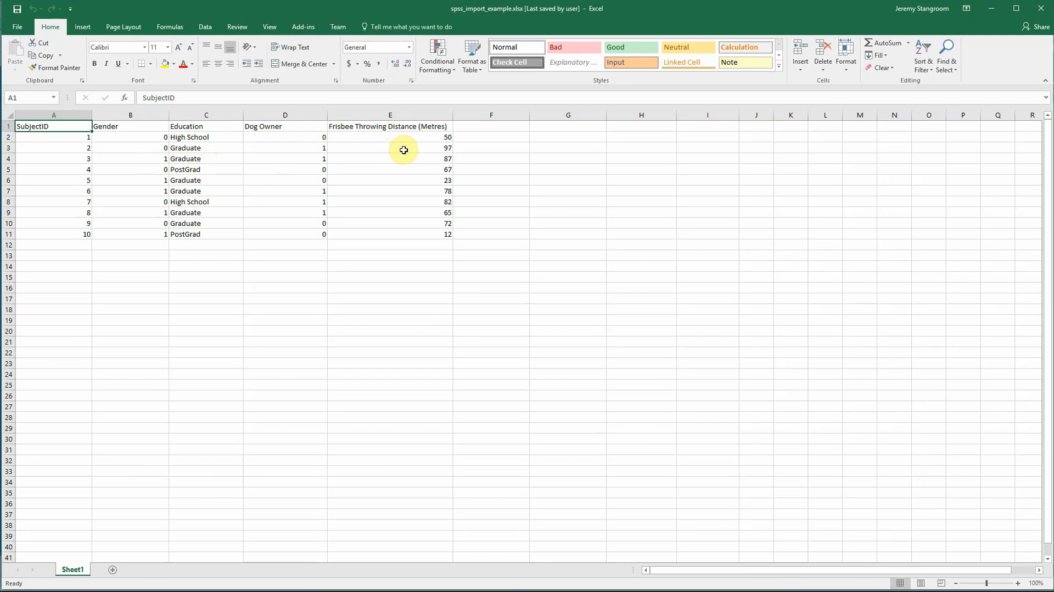
mouse_move(485, 150)
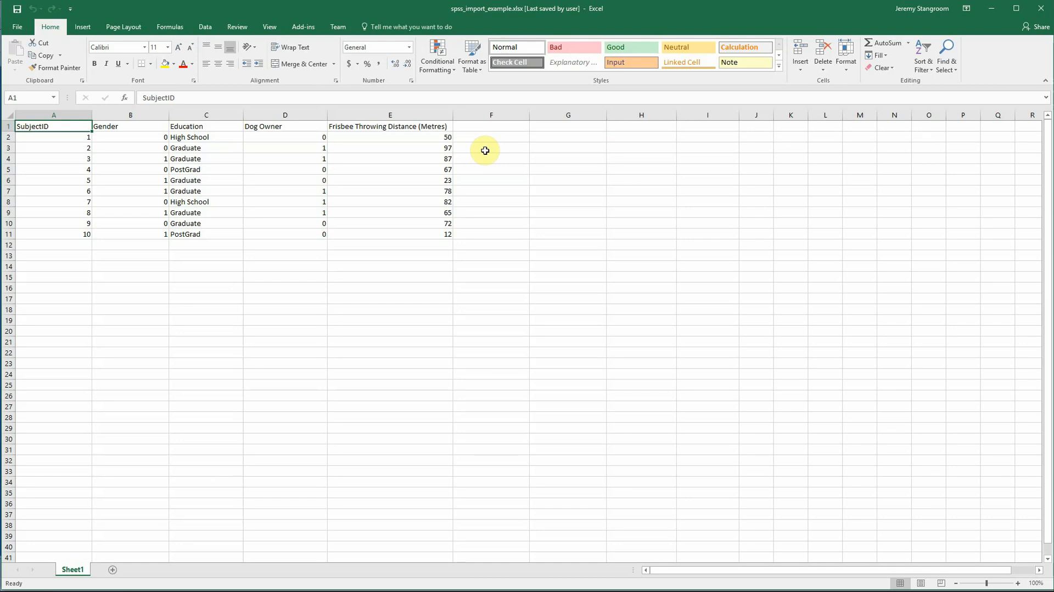
mouse_move(113, 127)
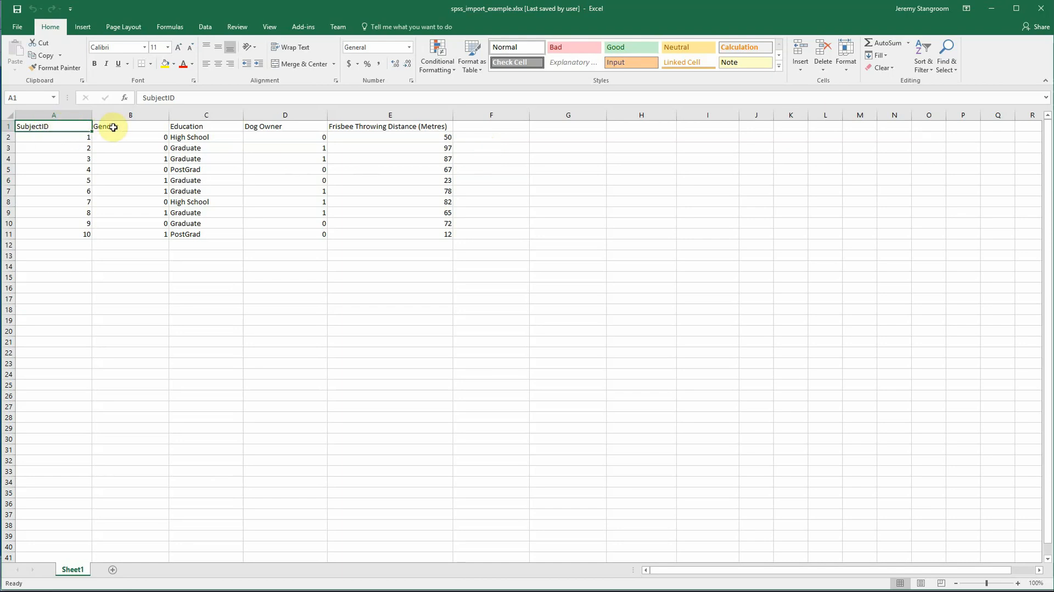
mouse_move(443, 126)
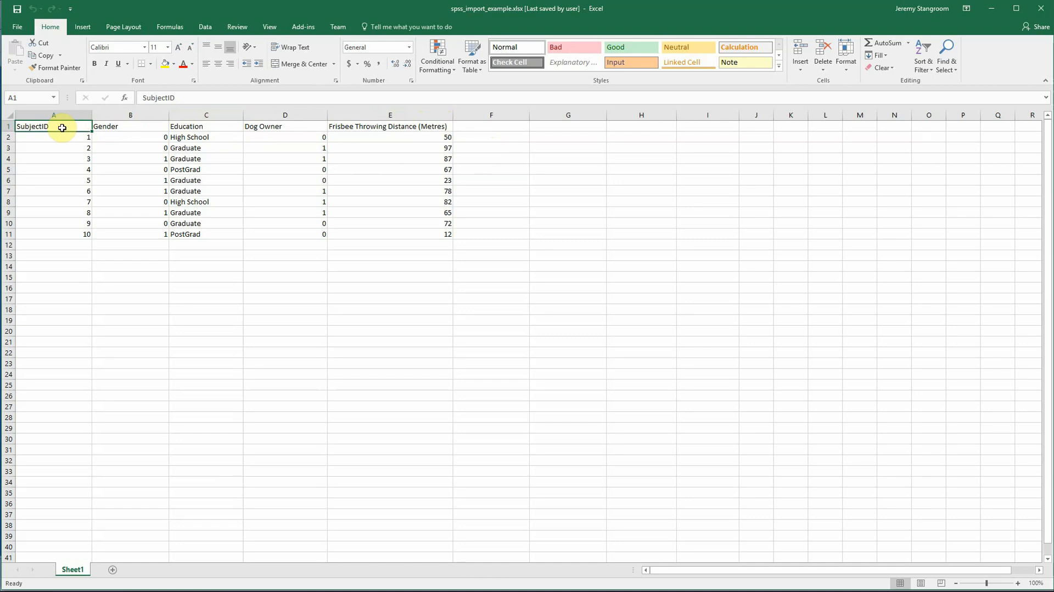
mouse_move(527, 305)
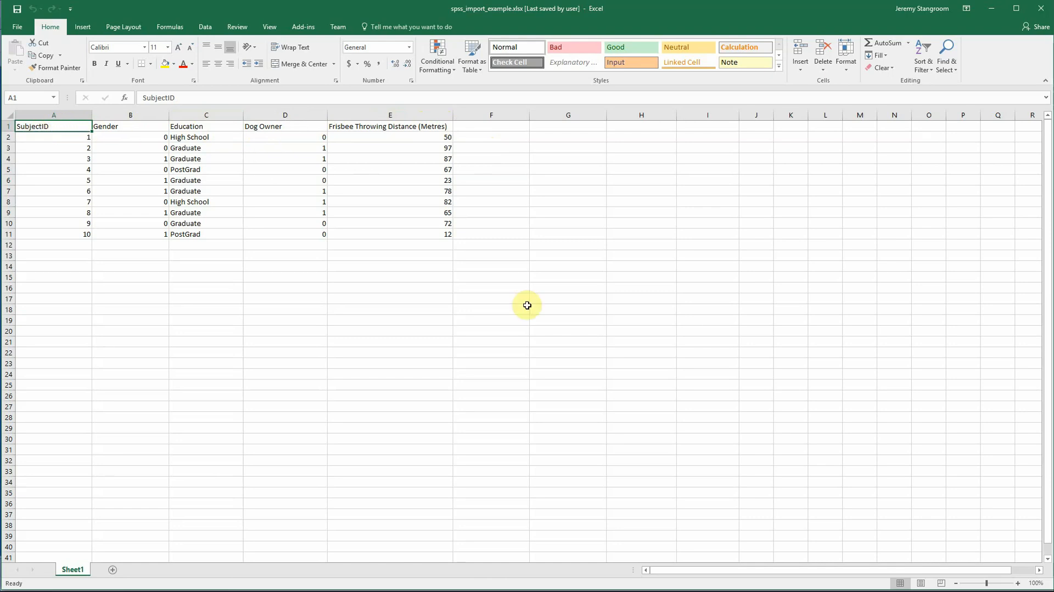
mouse_move(217, 138)
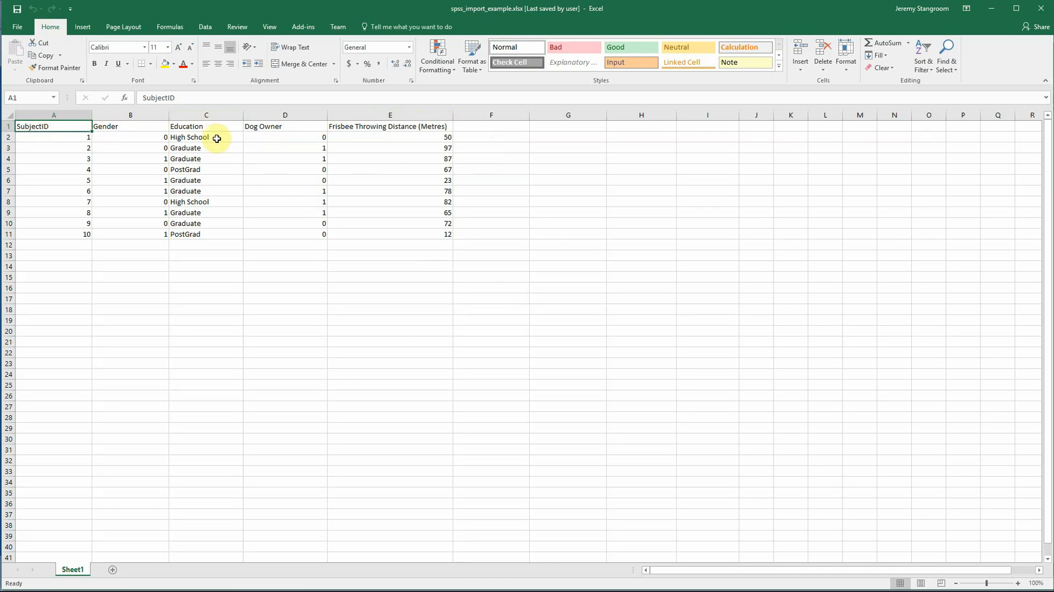
mouse_move(200, 214)
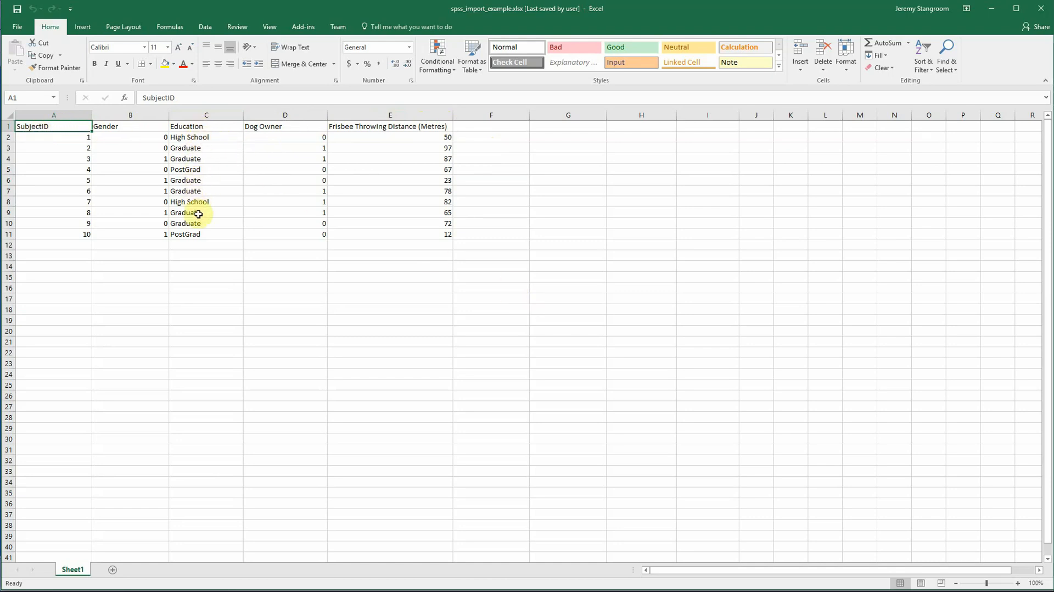
mouse_move(197, 233)
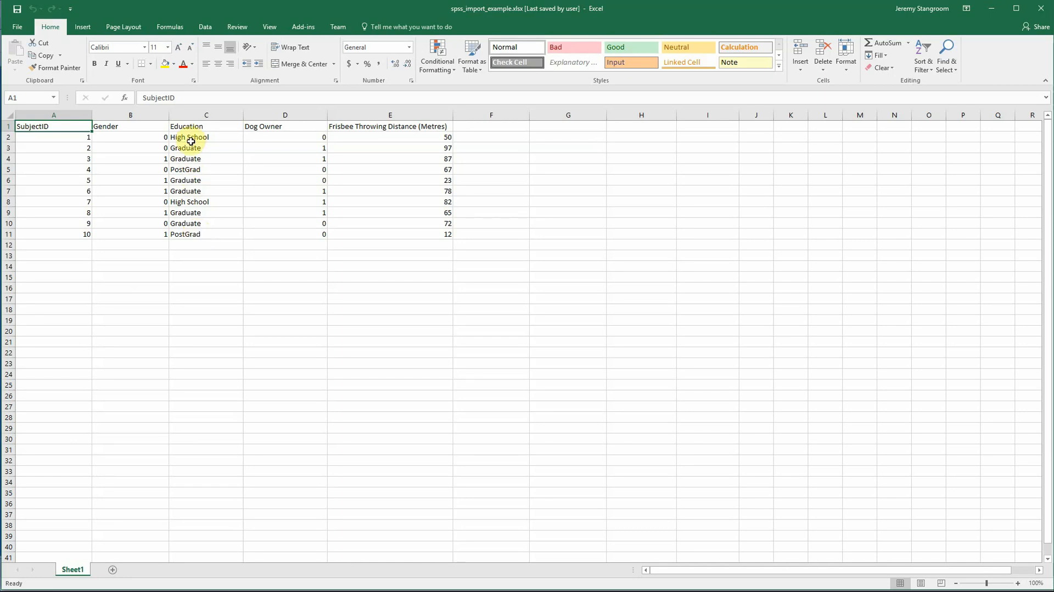
mouse_move(189, 234)
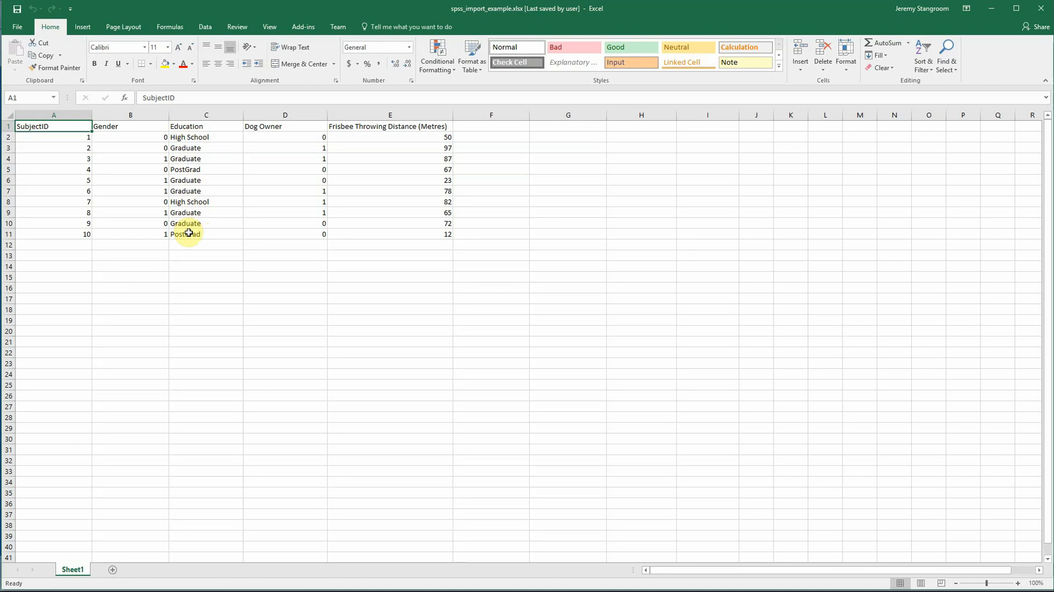
Leave Excel and bring up the IBM SPSS Statistics Data Editor window
key("ctrl+z")
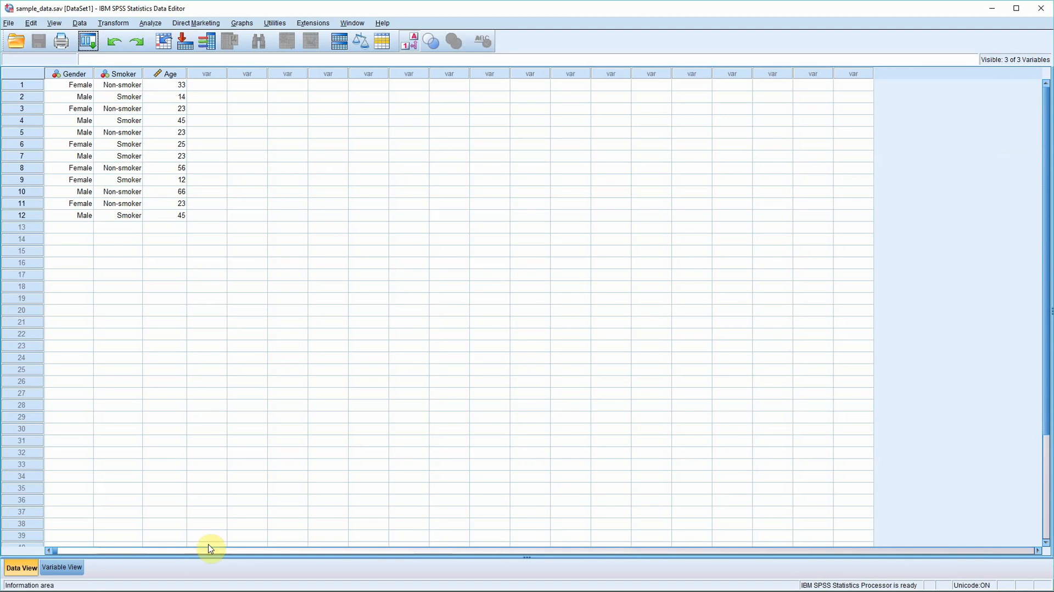
Bring up the Open Data dialog from the File > Open > Data menu
left_click(9, 23)
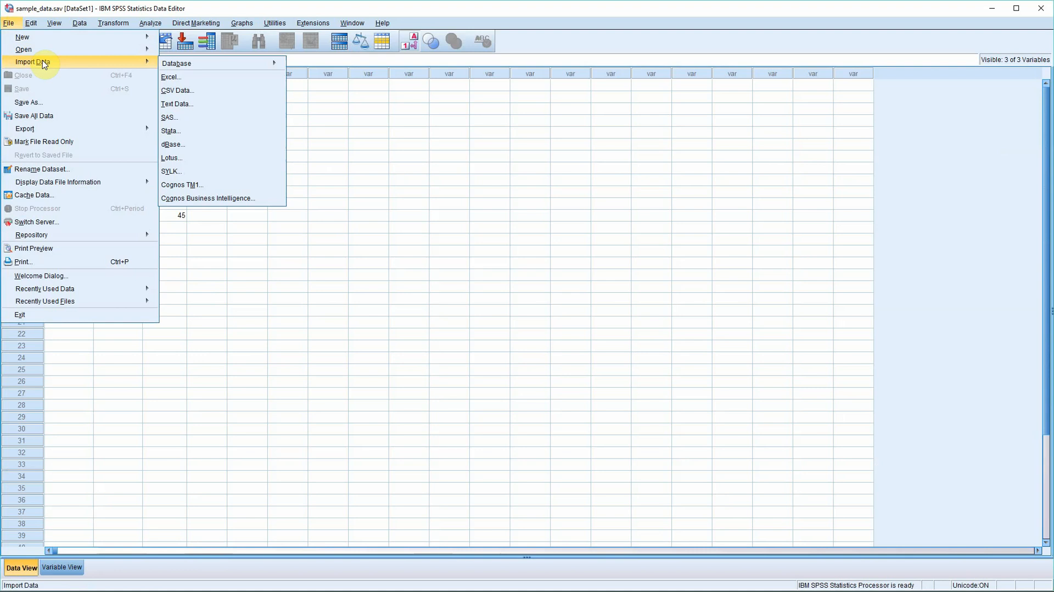
mouse_move(189, 77)
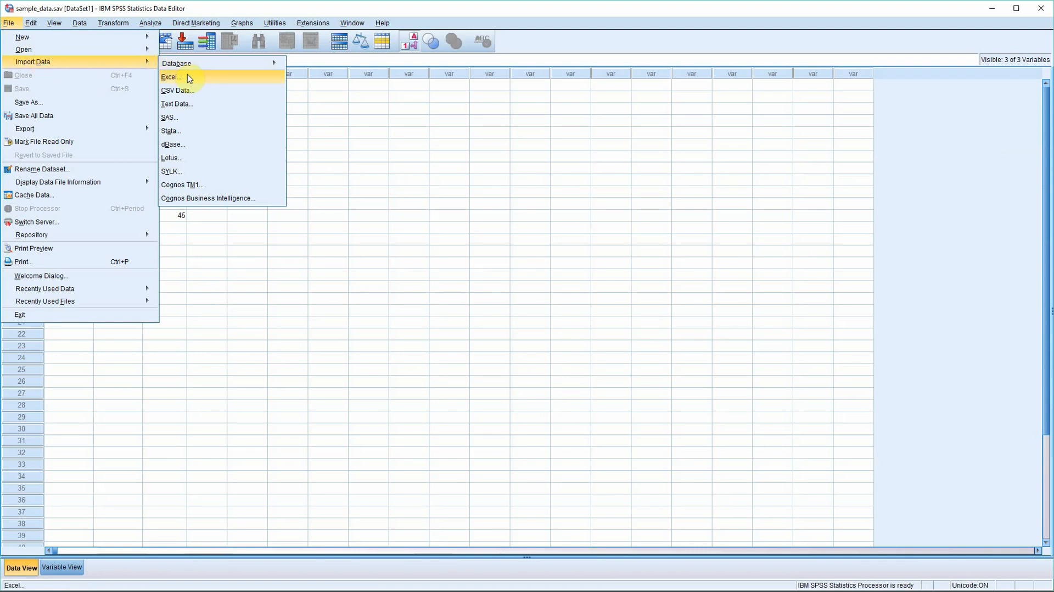
mouse_move(181, 80)
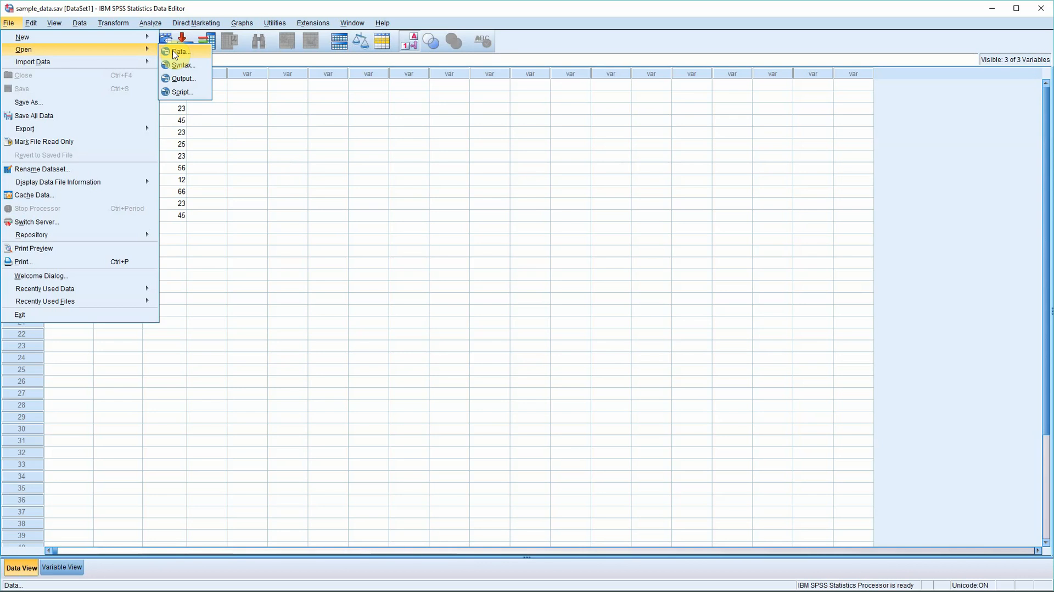
left_click(179, 52)
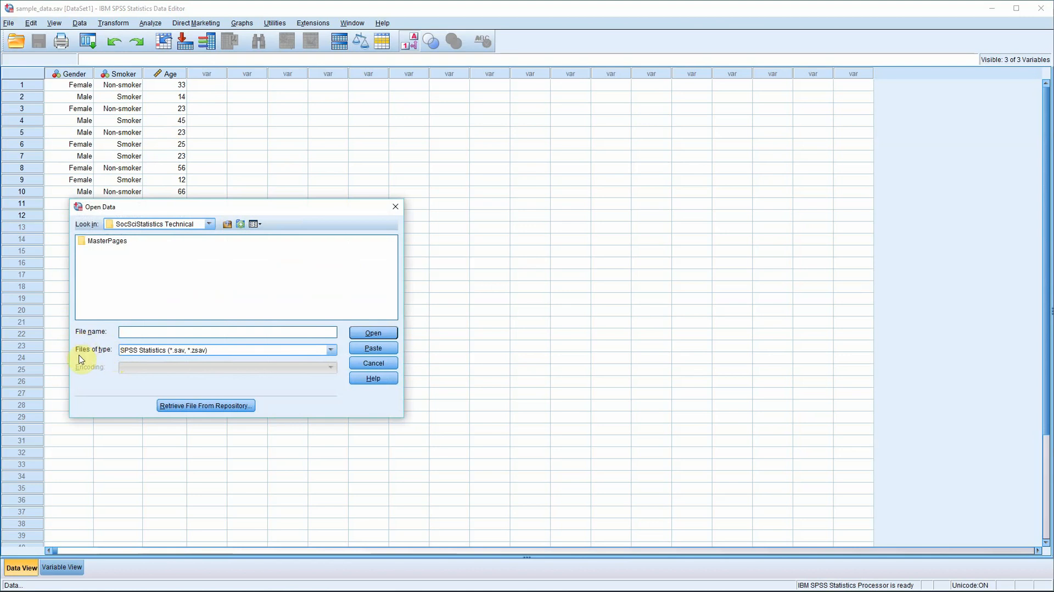
Filter Open Data to Excel (*.xls, *.xlsx, *.xlsm) files and select spss_import_example.xlsx
left_click(329, 350)
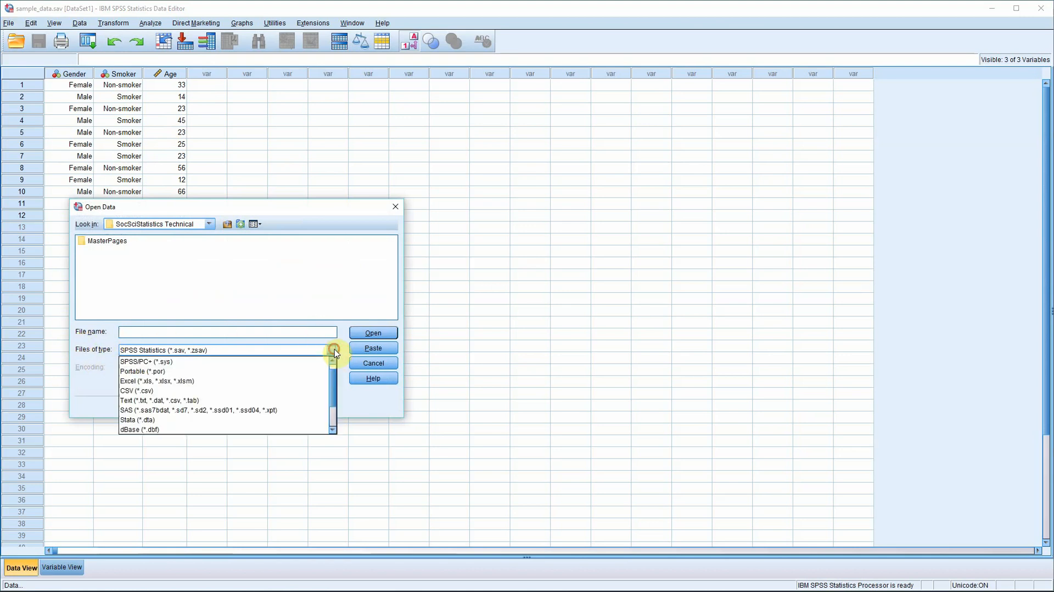
left_click(157, 381)
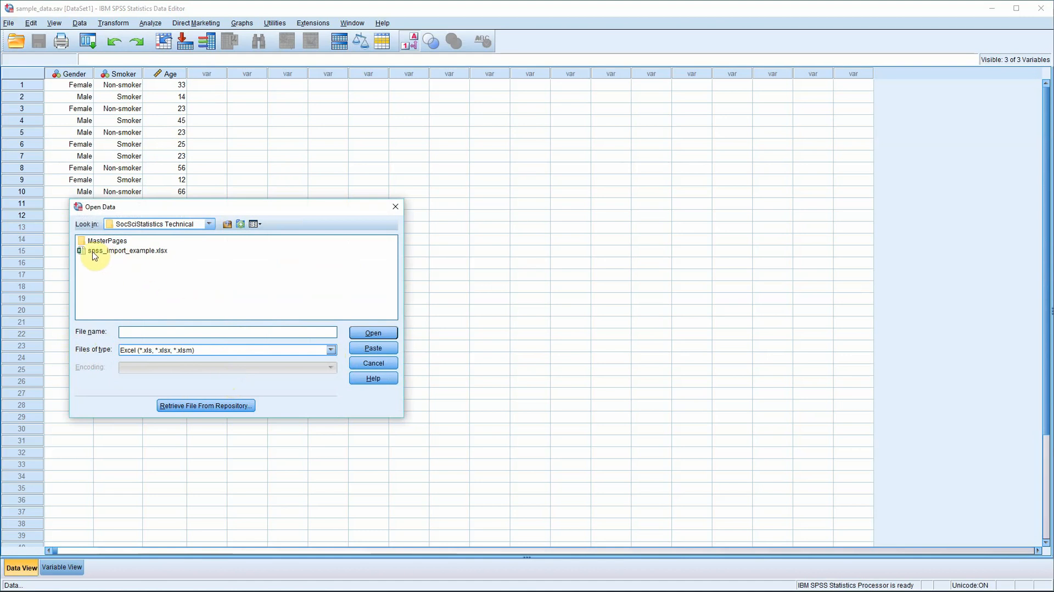
left_click(127, 250)
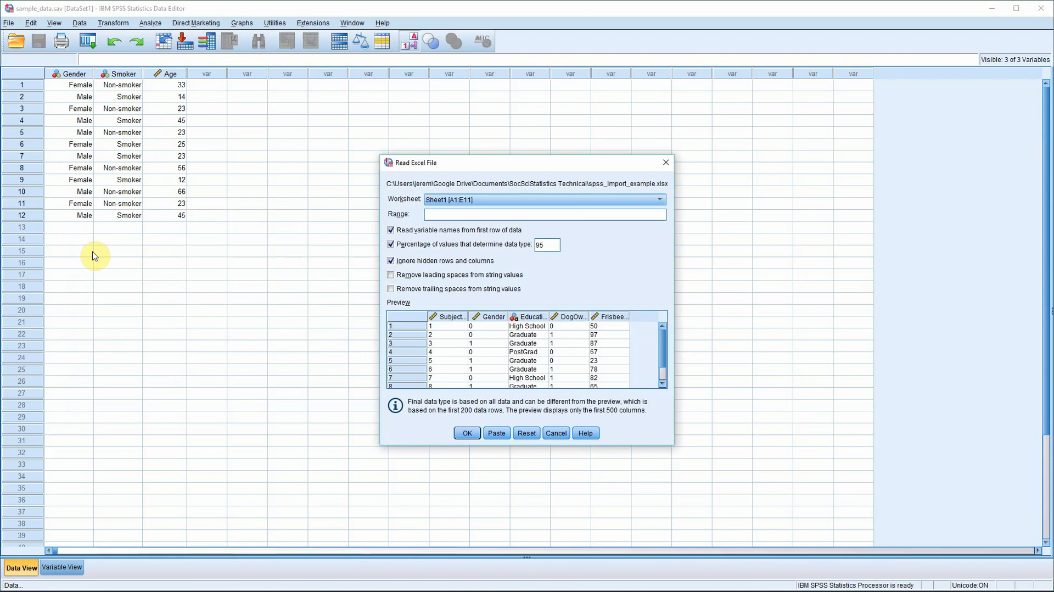
mouse_move(452, 265)
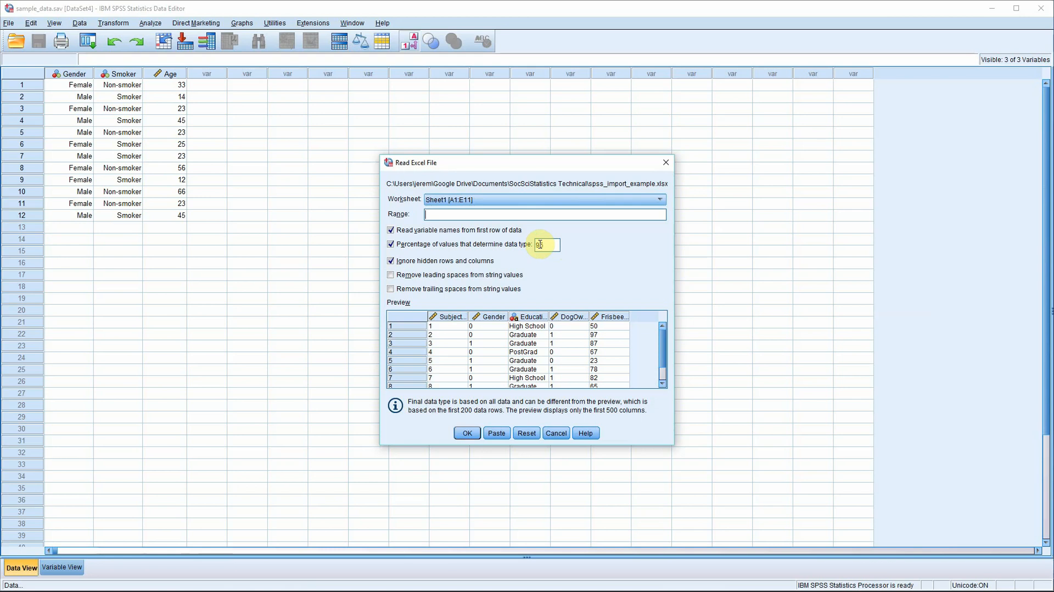
mouse_move(402, 298)
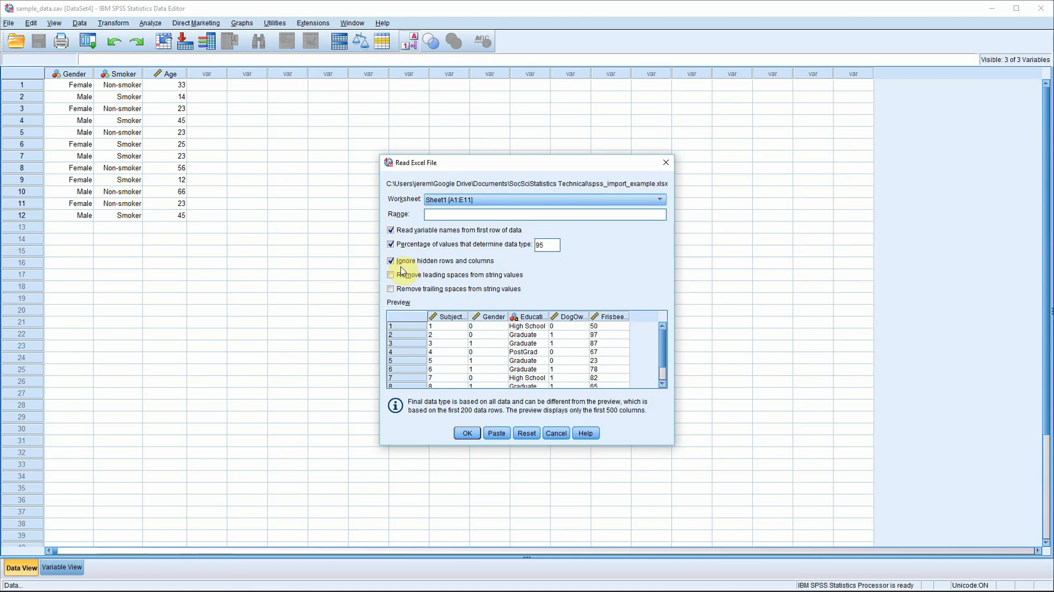
mouse_move(479, 266)
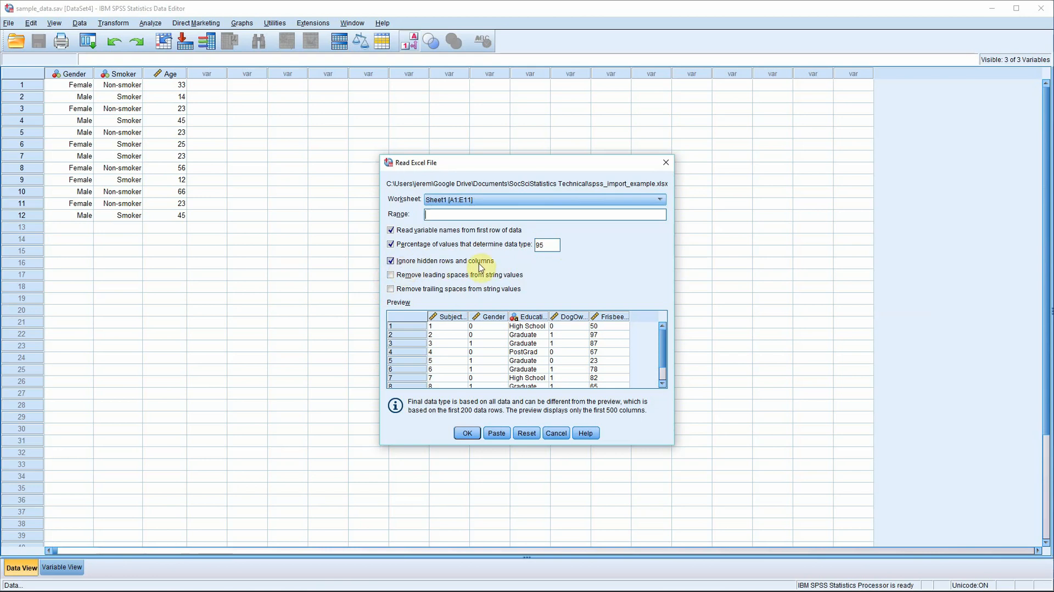
mouse_move(456, 307)
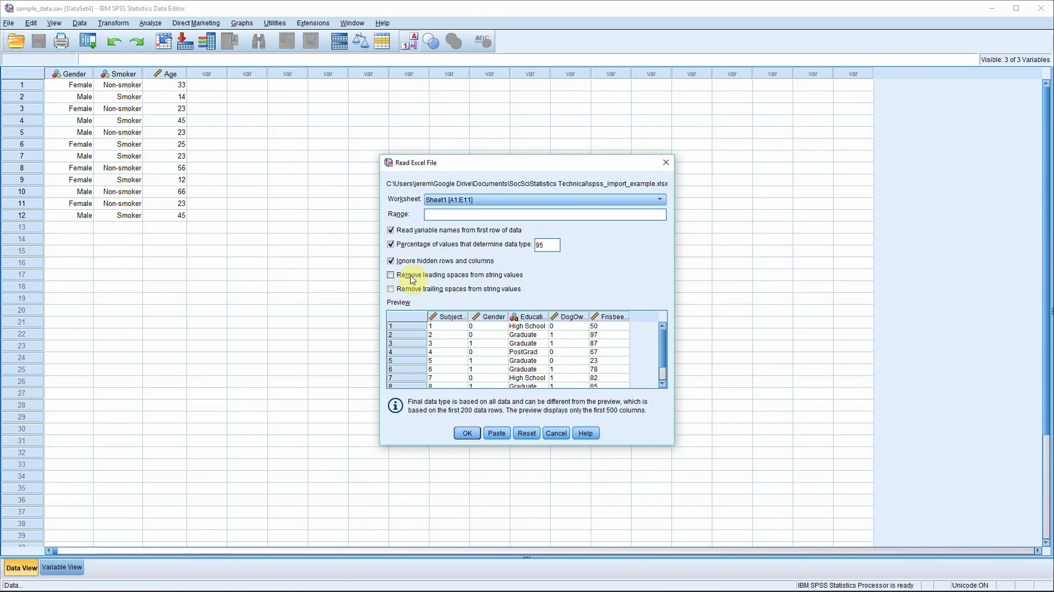
mouse_move(410, 320)
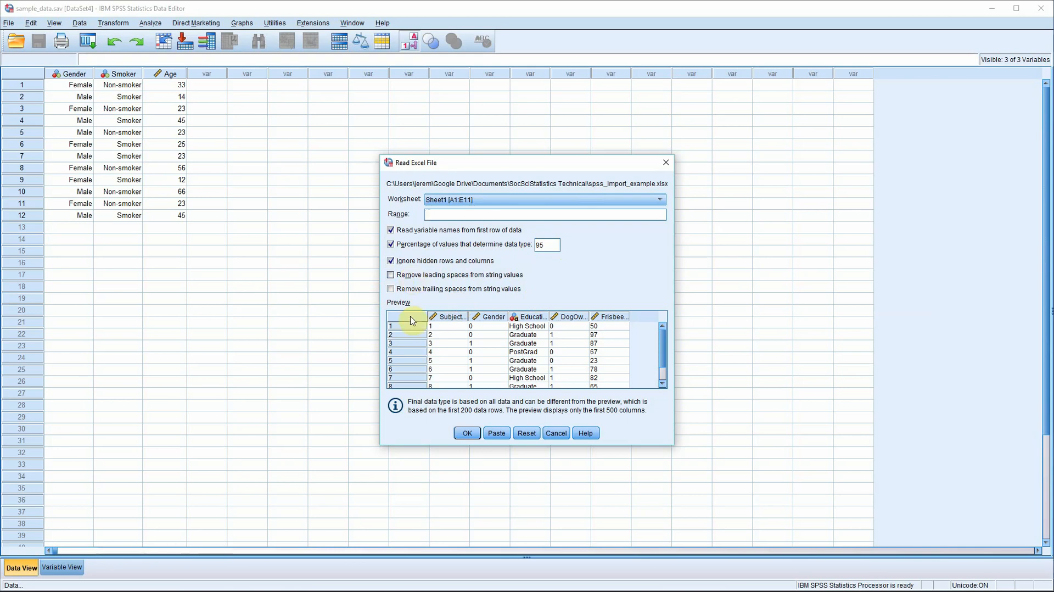
mouse_move(674, 369)
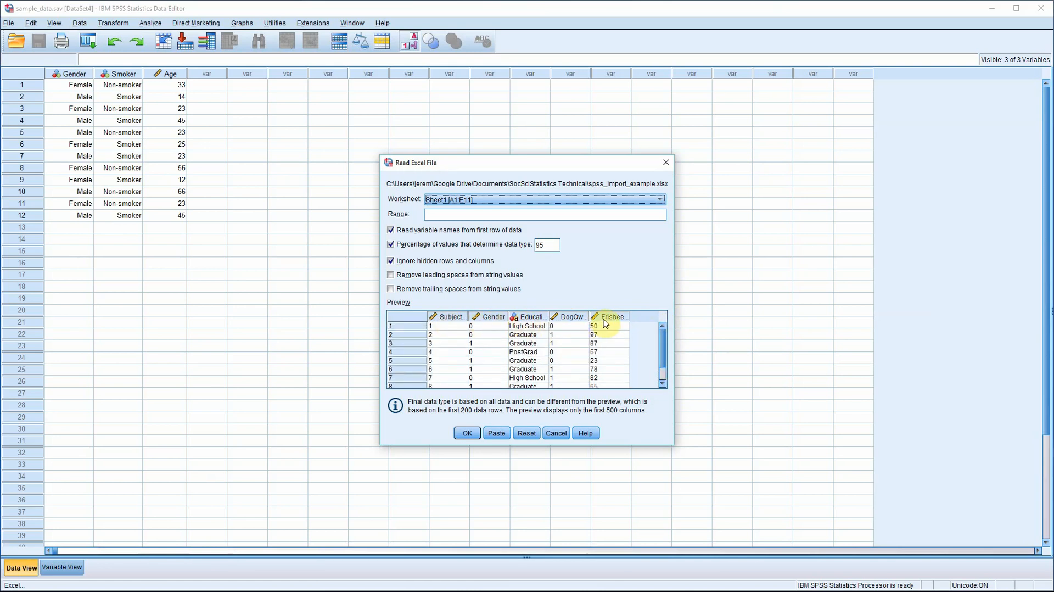
mouse_move(436, 323)
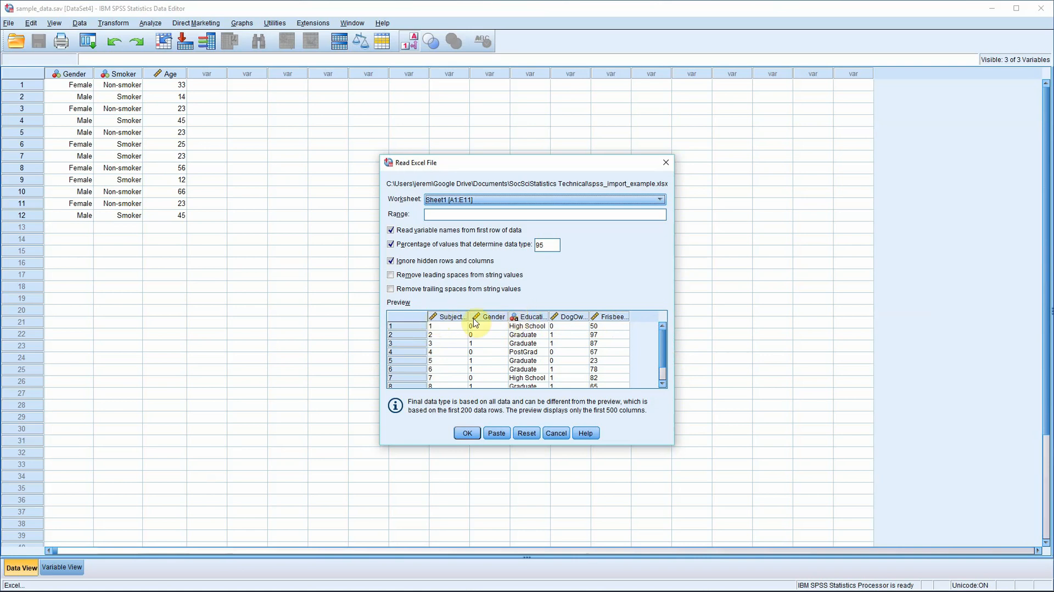
mouse_move(617, 325)
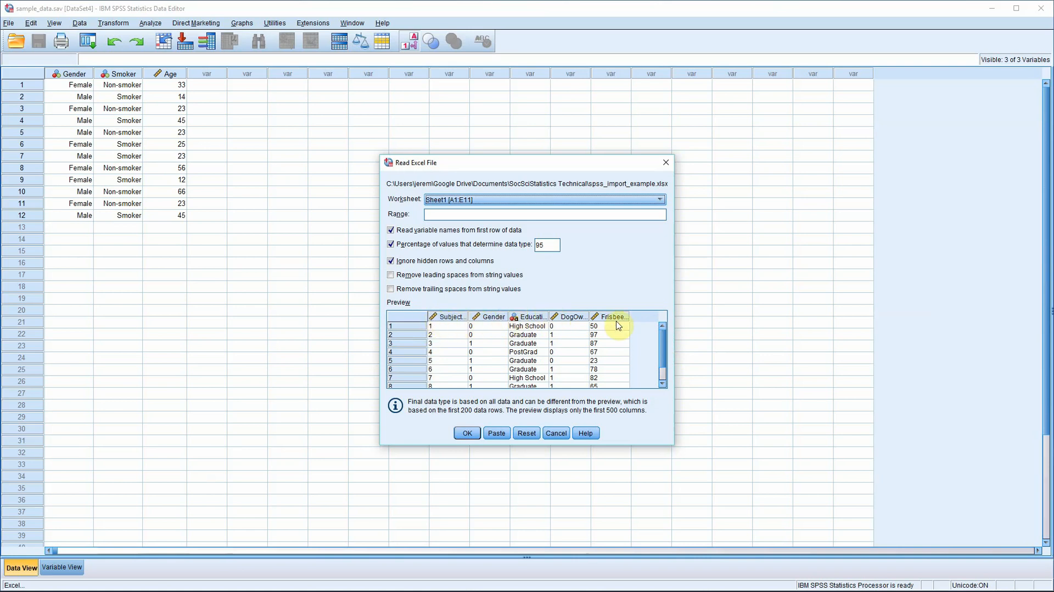
mouse_move(645, 424)
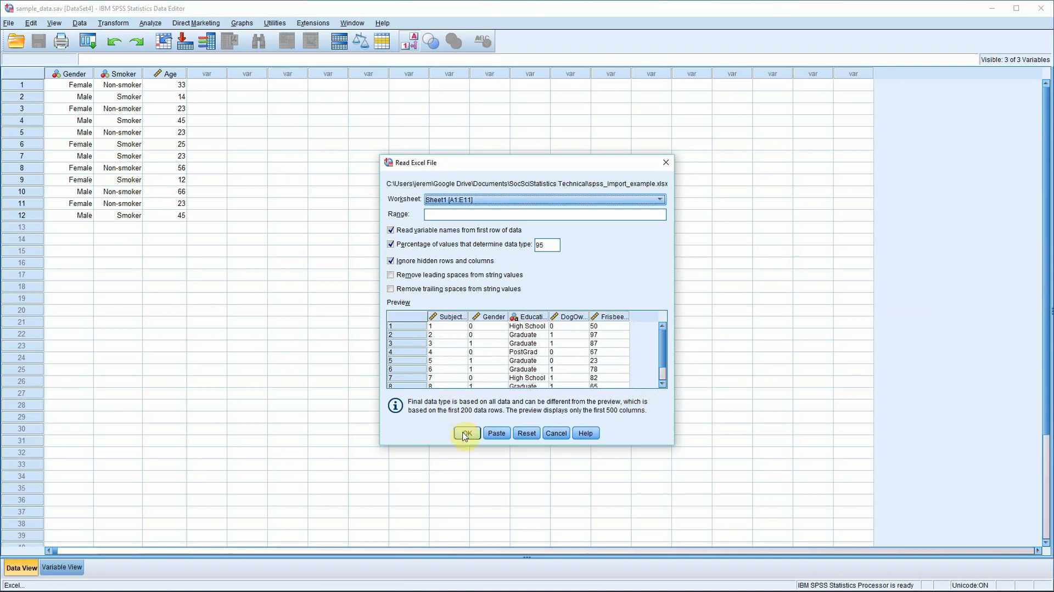
Import the previewed Excel data as a new dataset and view it in Variable View
left_click(466, 433)
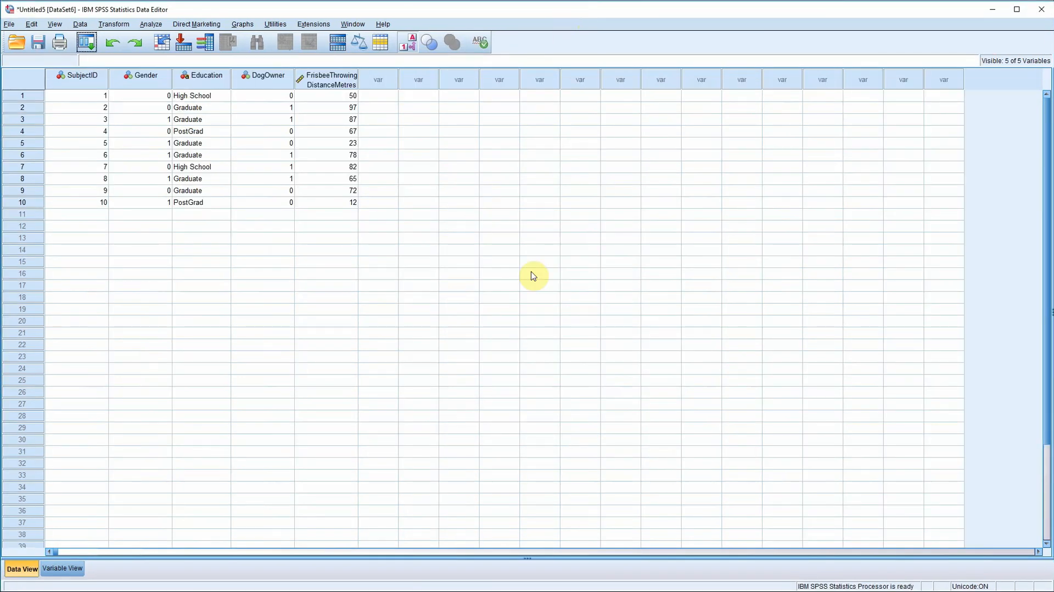
mouse_move(292, 298)
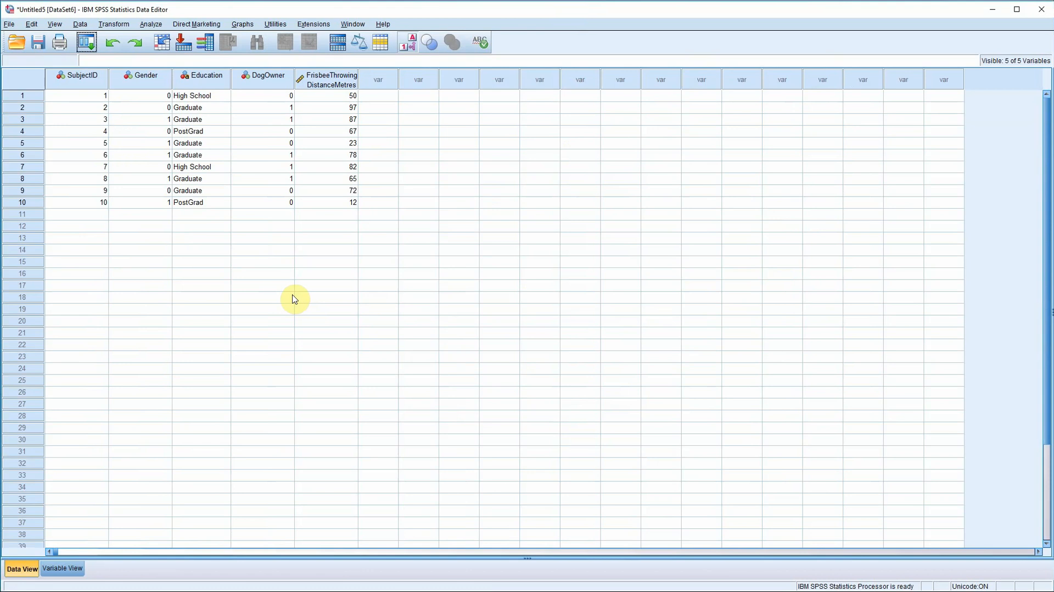
mouse_move(274, 276)
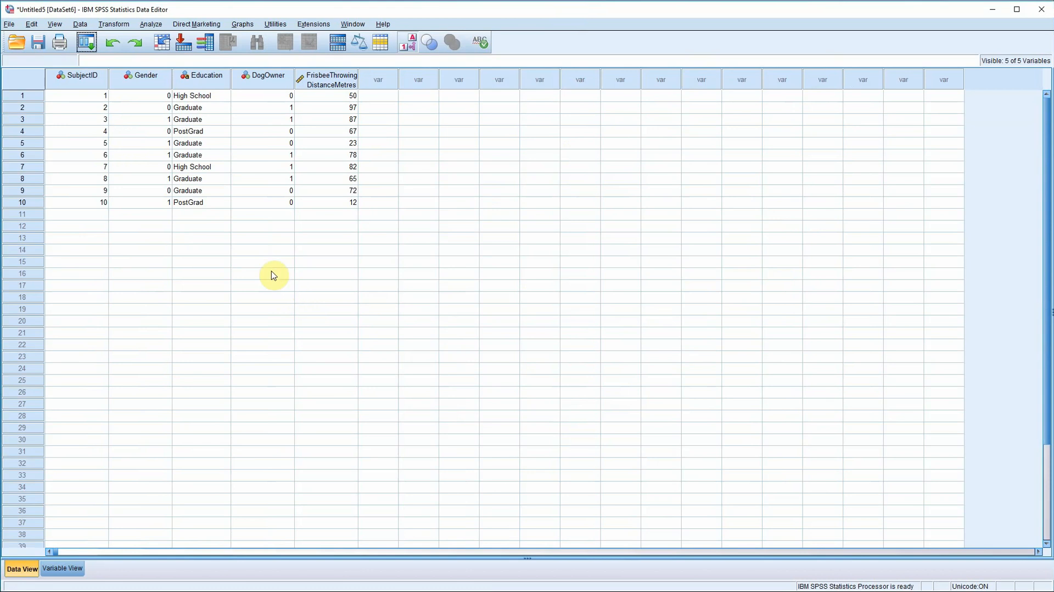
mouse_move(127, 397)
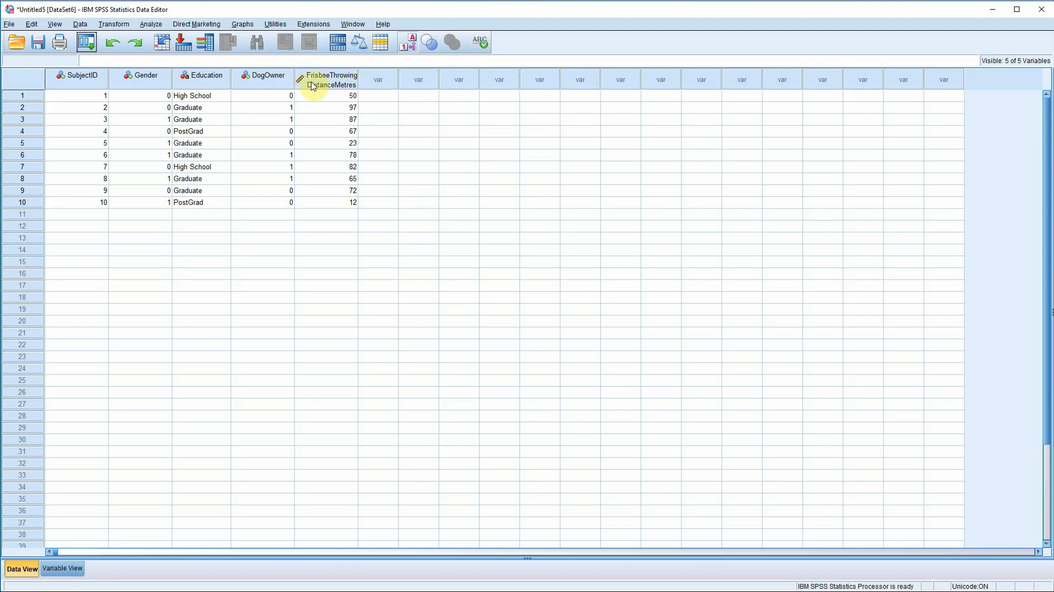
mouse_move(94, 187)
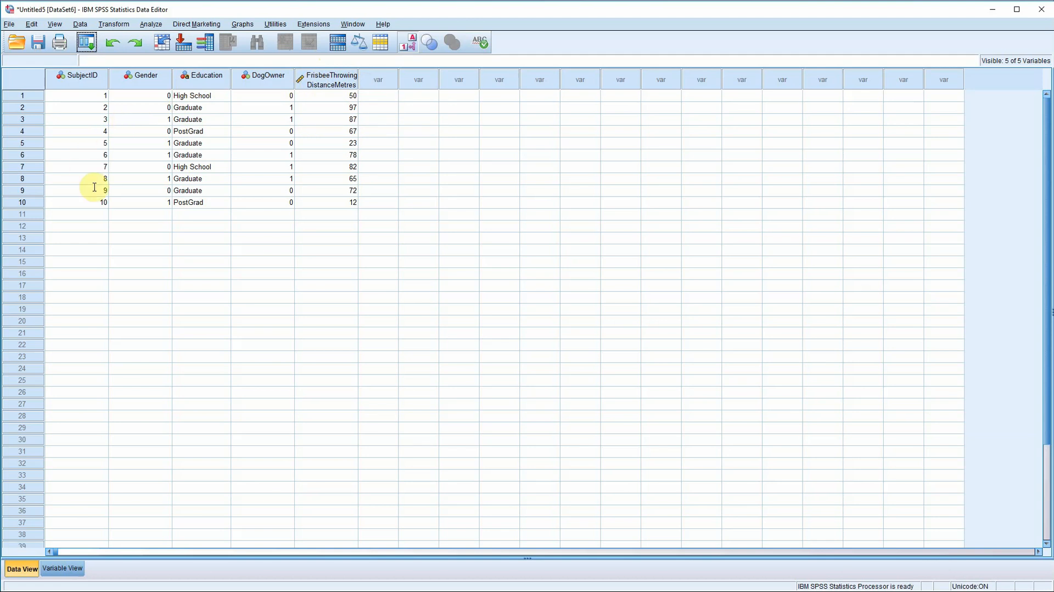
mouse_move(174, 308)
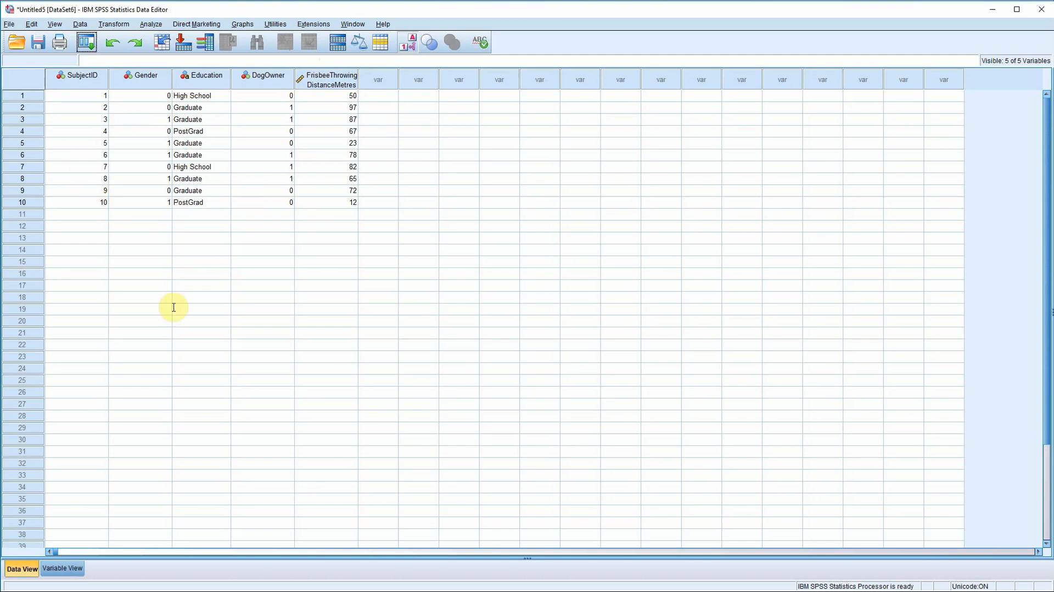
left_click(61, 568)
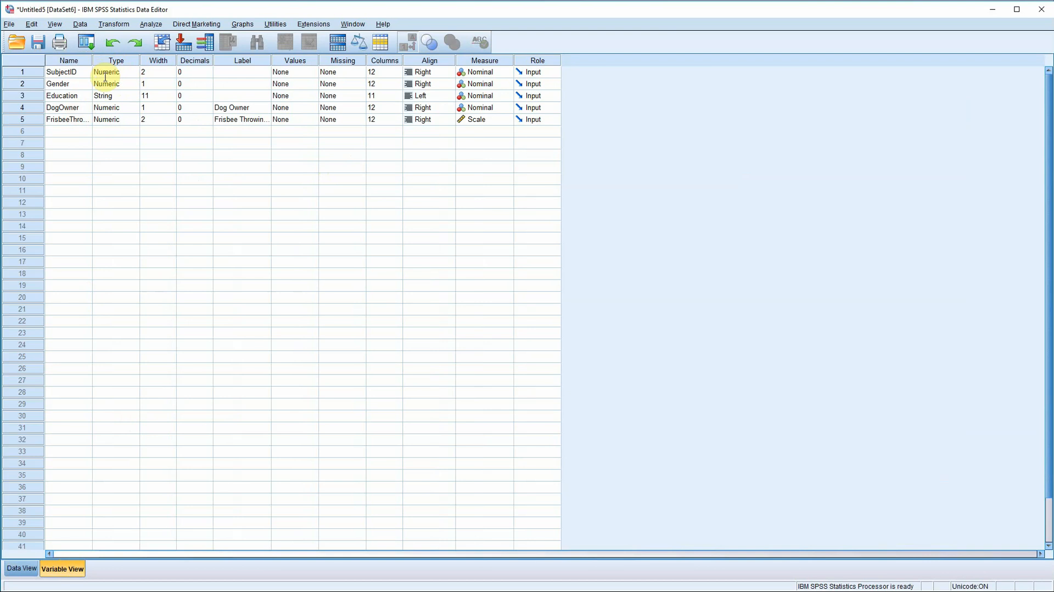
Widen the Label column until 'Frisbee Throwing Distance (Metres)' shows in full
left_click(116, 71)
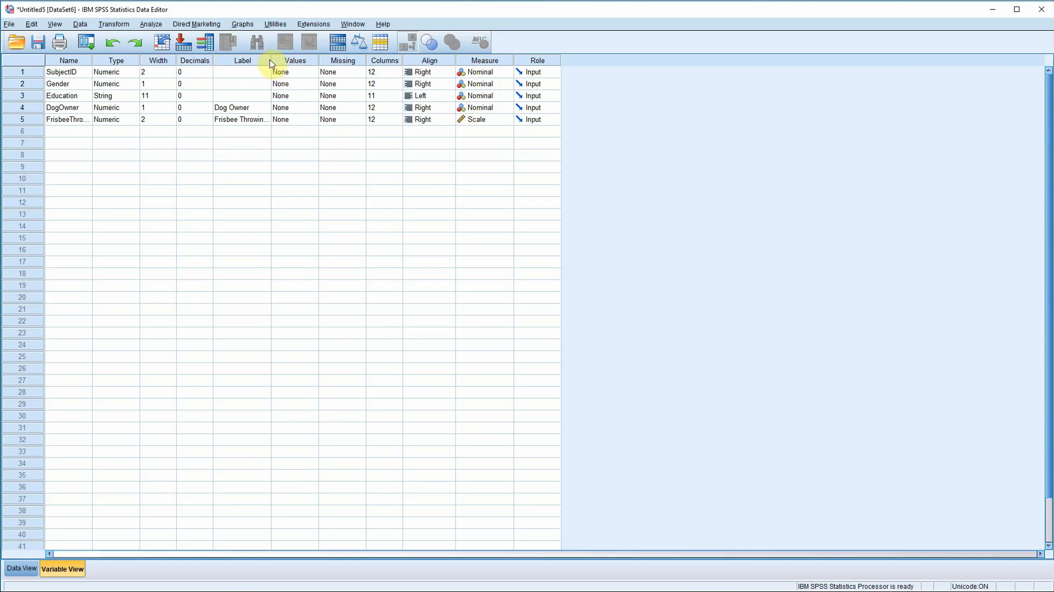
left_click_drag(267, 59, 332, 60)
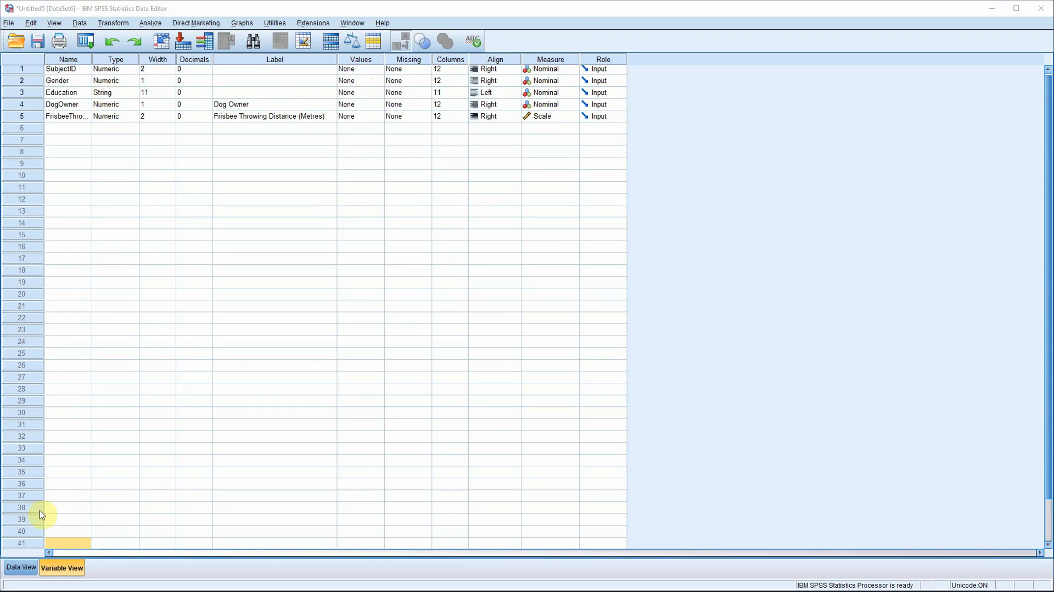
left_click(21, 566)
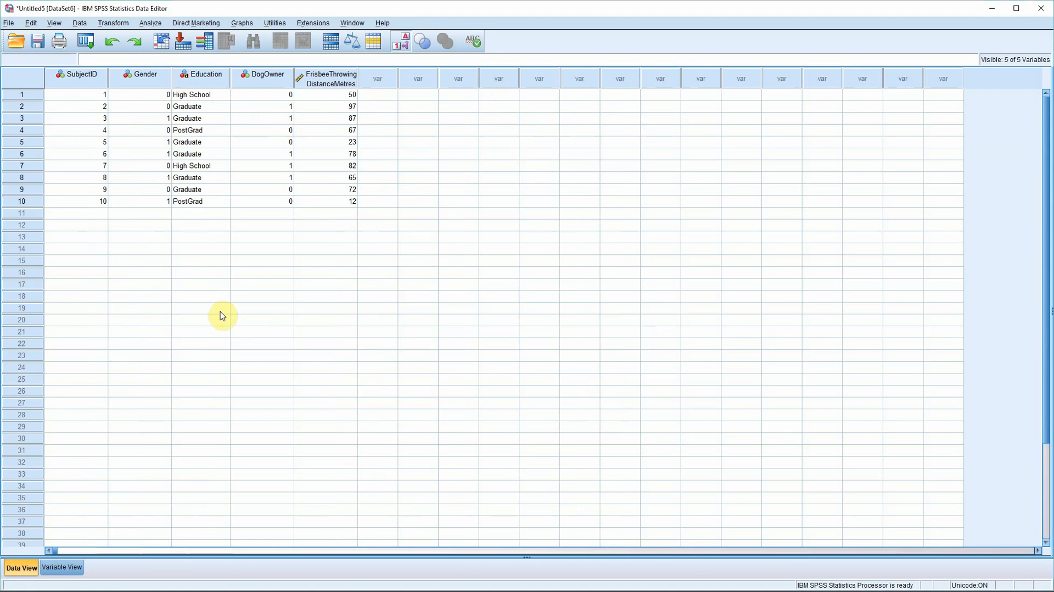
mouse_move(96, 541)
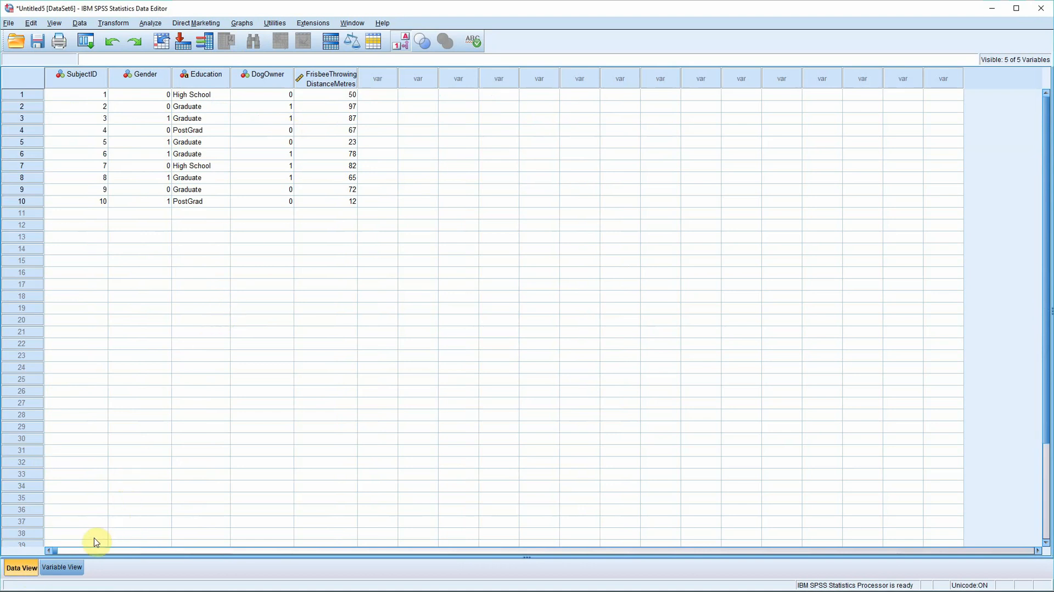
left_click(61, 566)
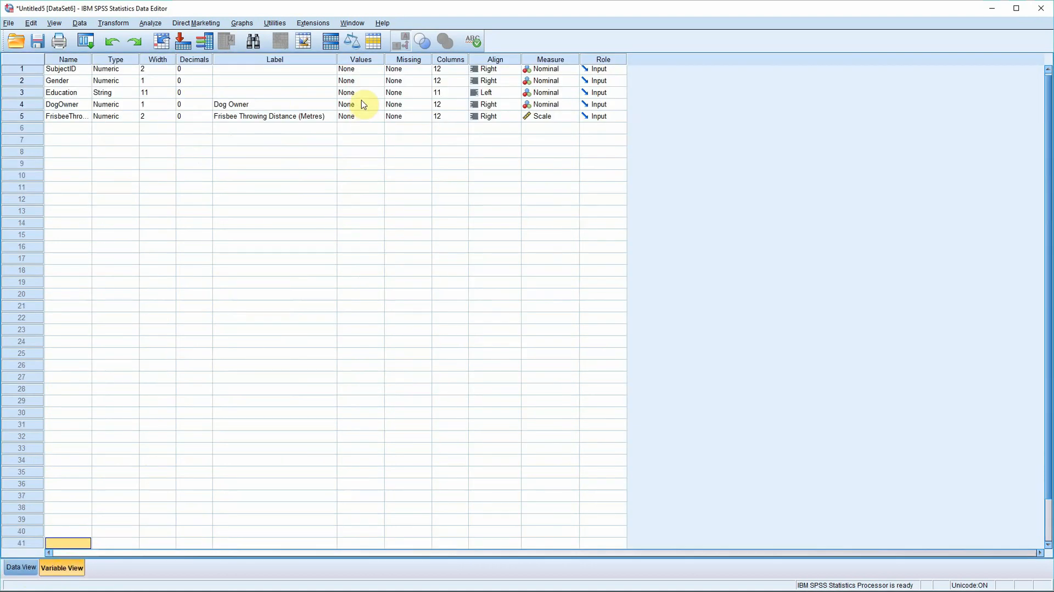
left_click(359, 80)
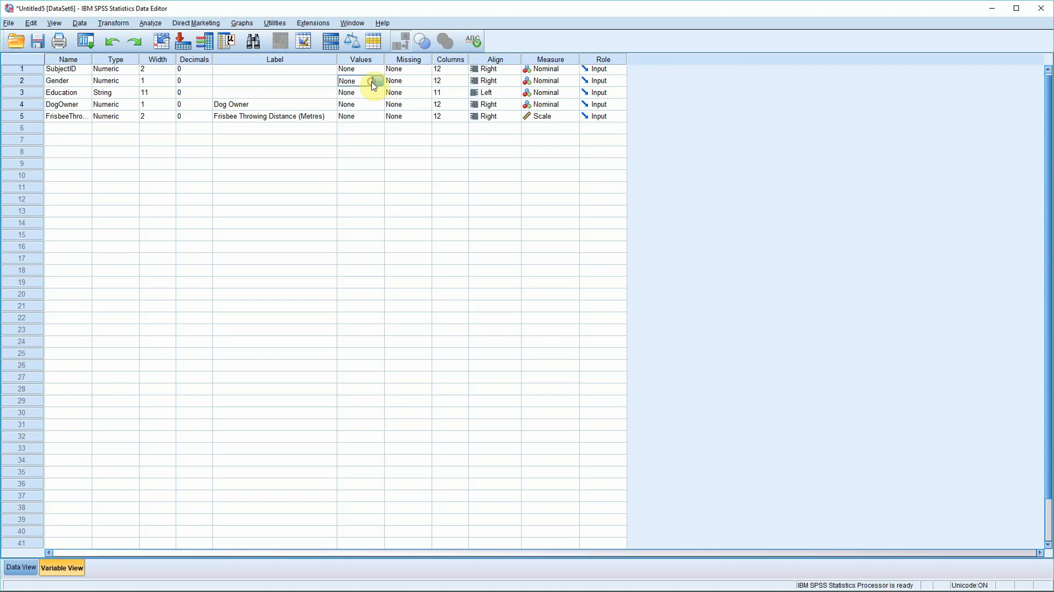
left_click(374, 81)
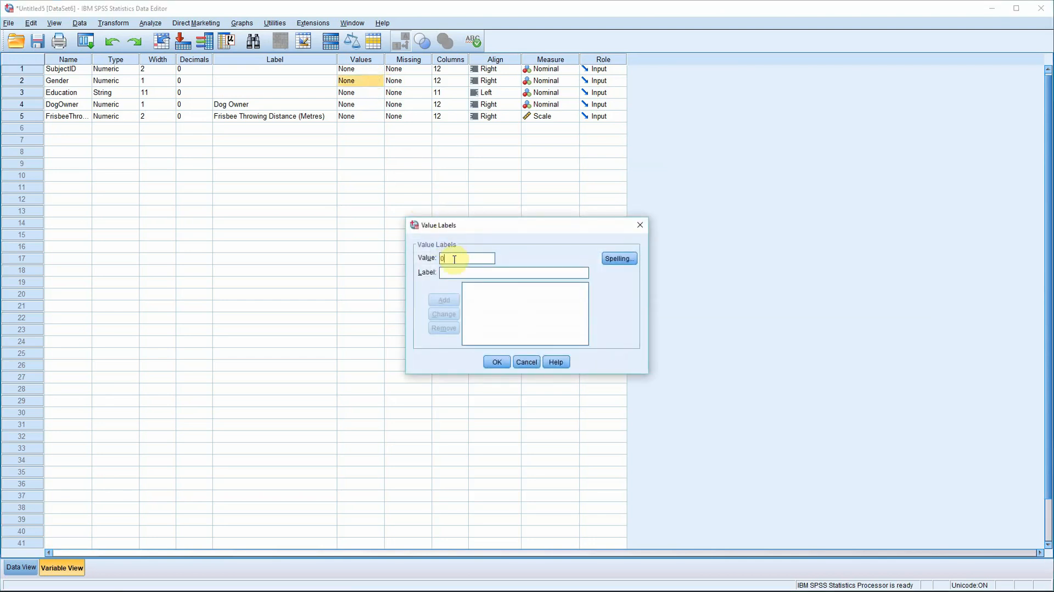
left_click(514, 272)
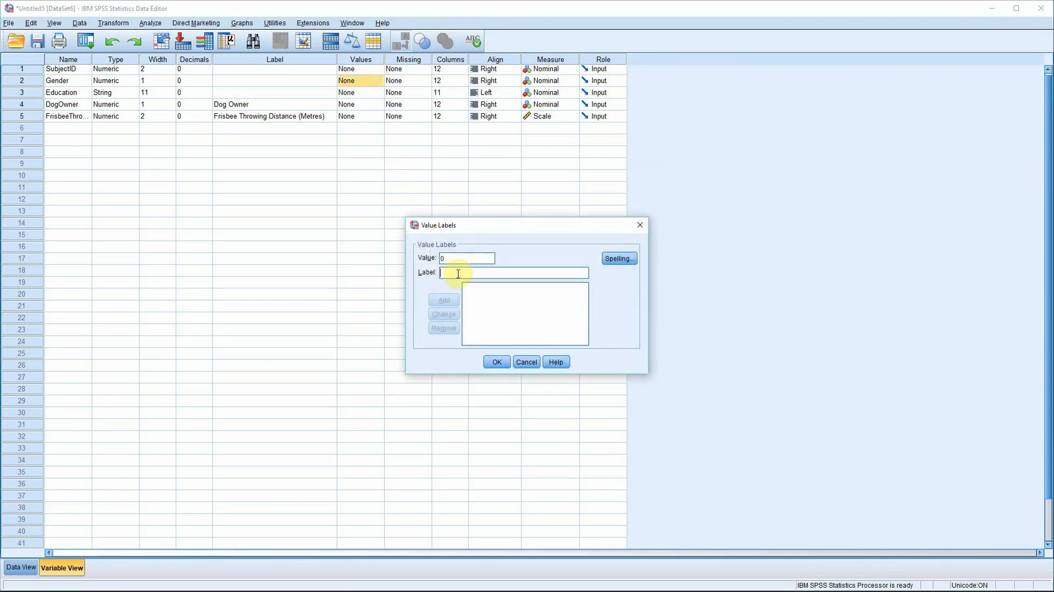
type("Female")
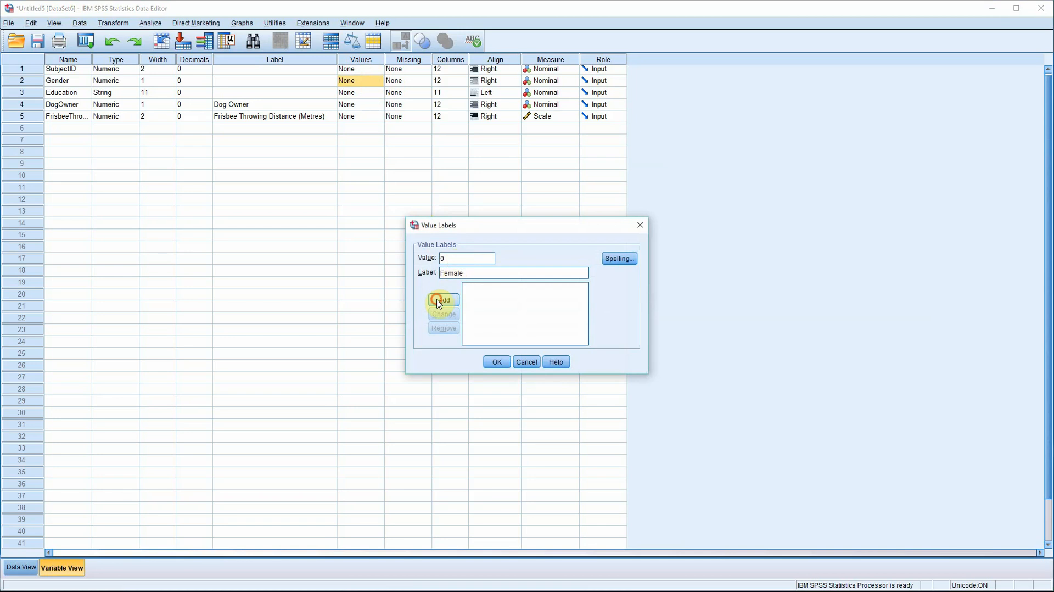
left_click(443, 300)
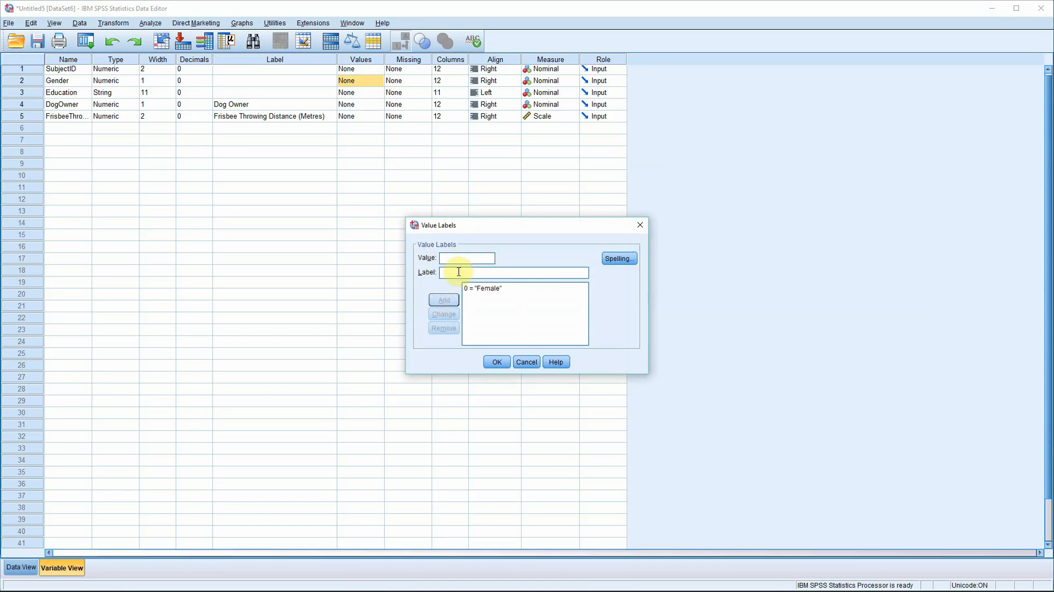
type("1")
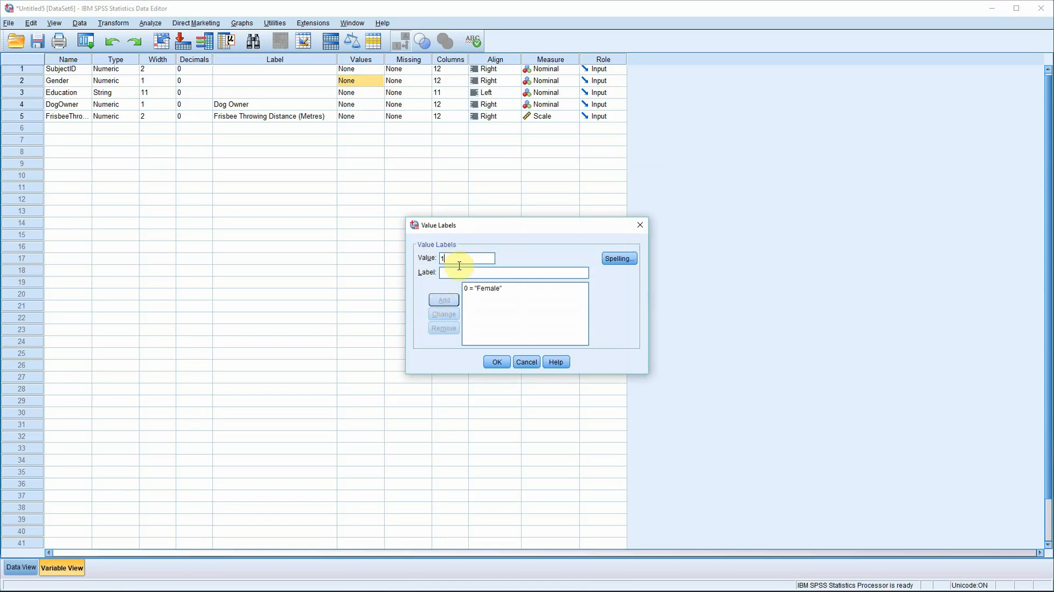
type("Male")
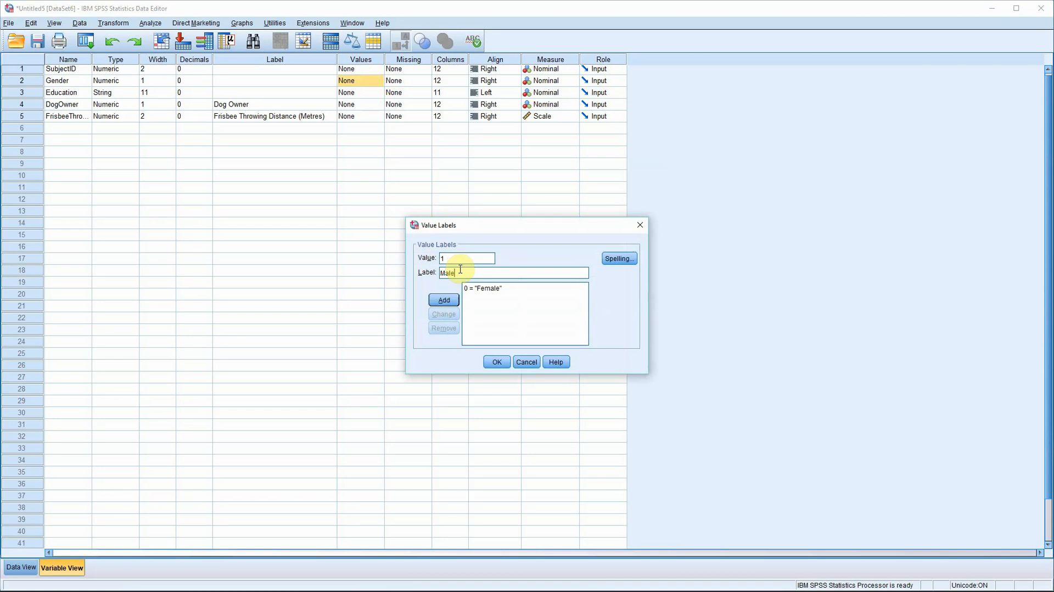
left_click(443, 300)
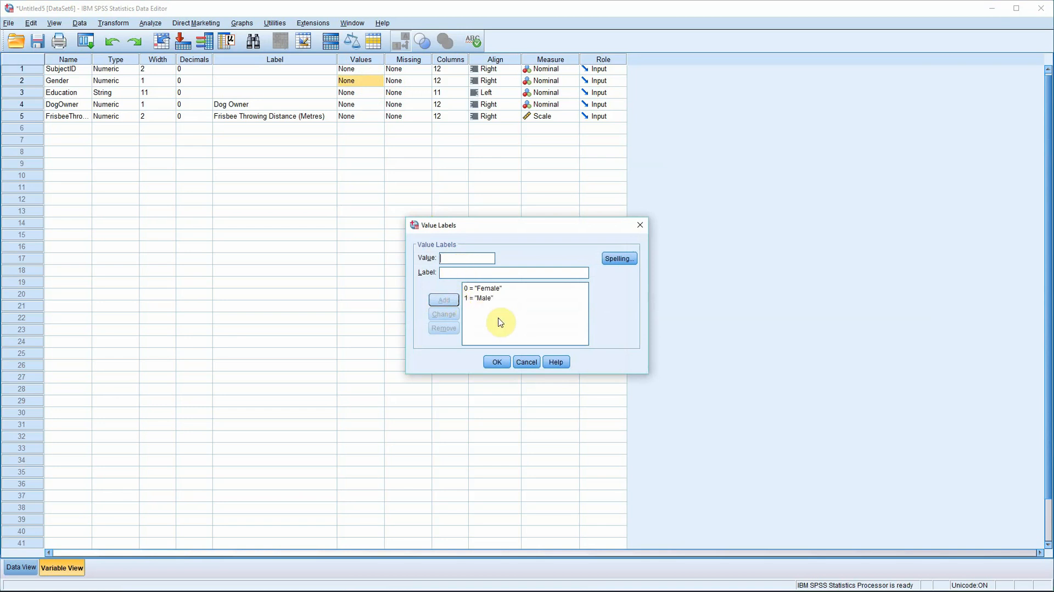
left_click(496, 362)
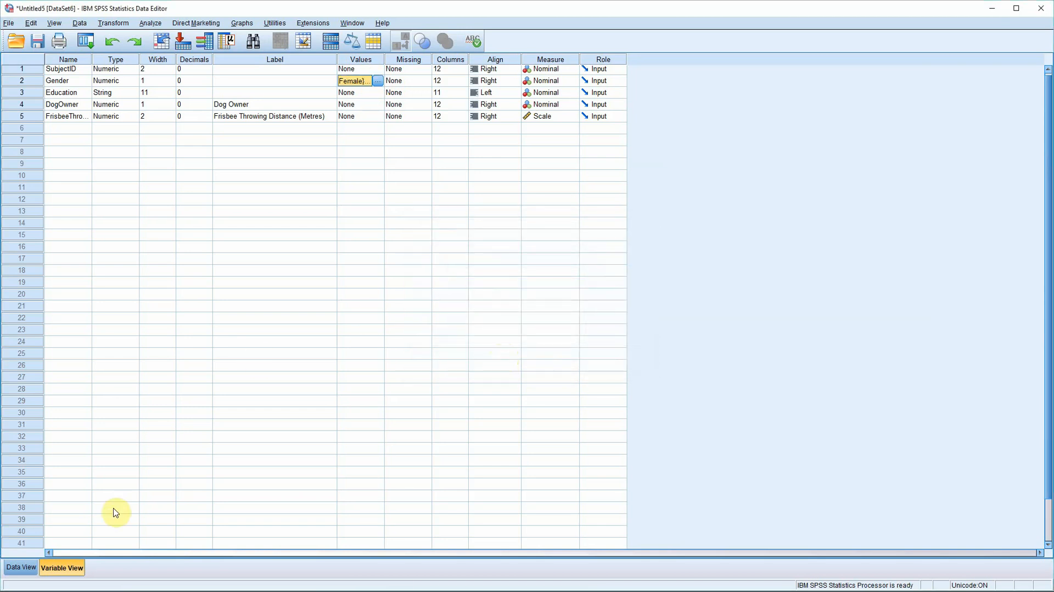
left_click(21, 567)
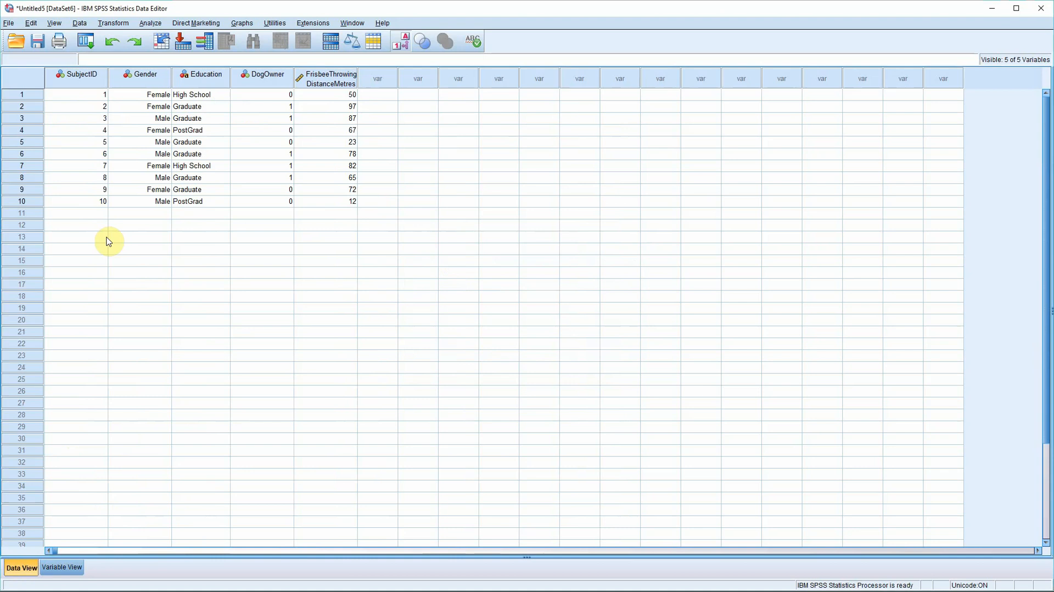
mouse_move(159, 201)
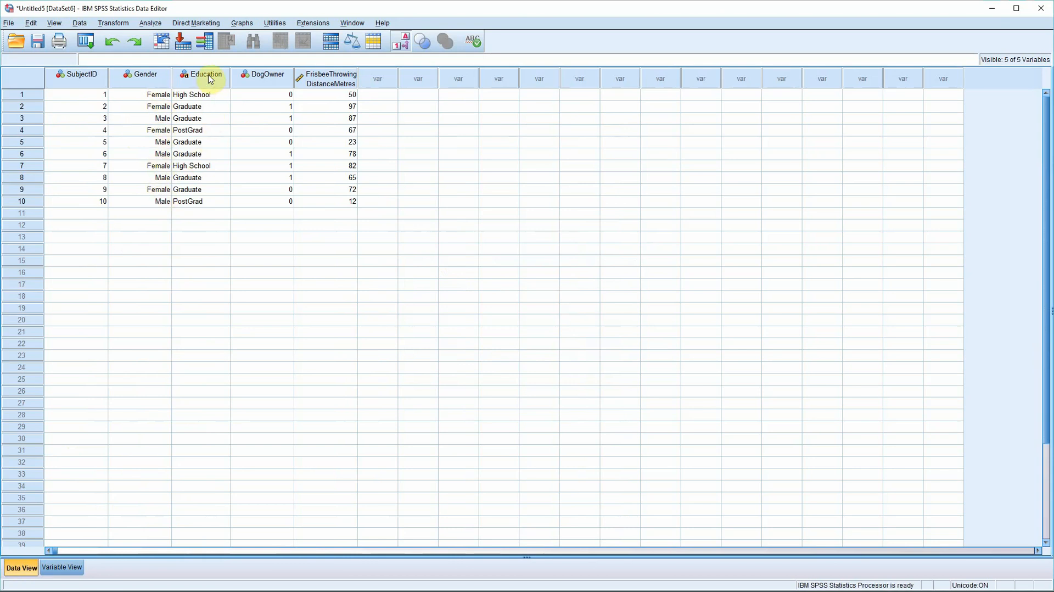
mouse_move(205, 196)
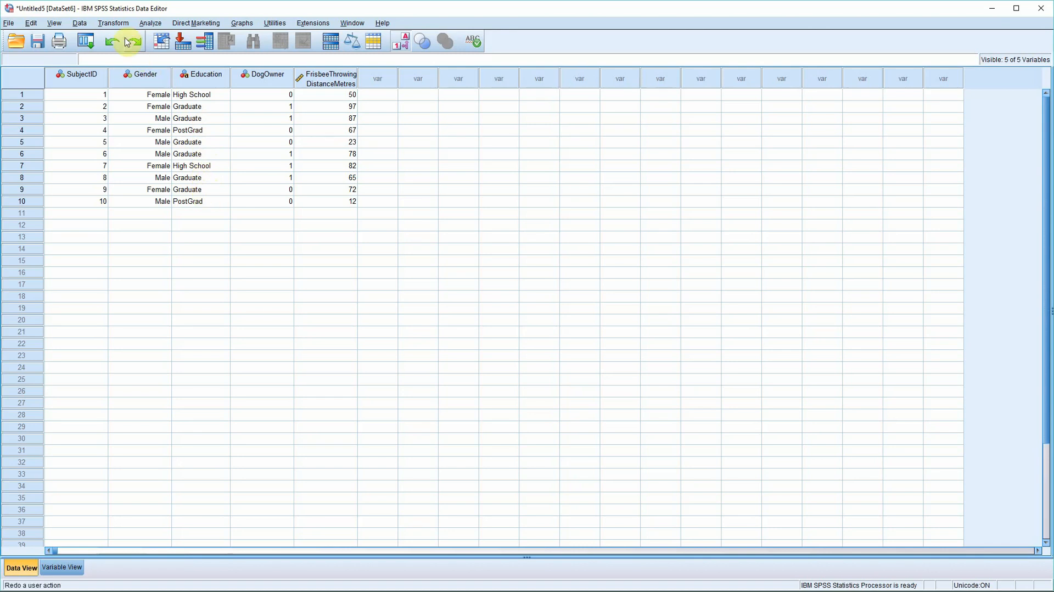
Auto-recode the Education string variable into a new numeric variable named Education2
left_click(113, 22)
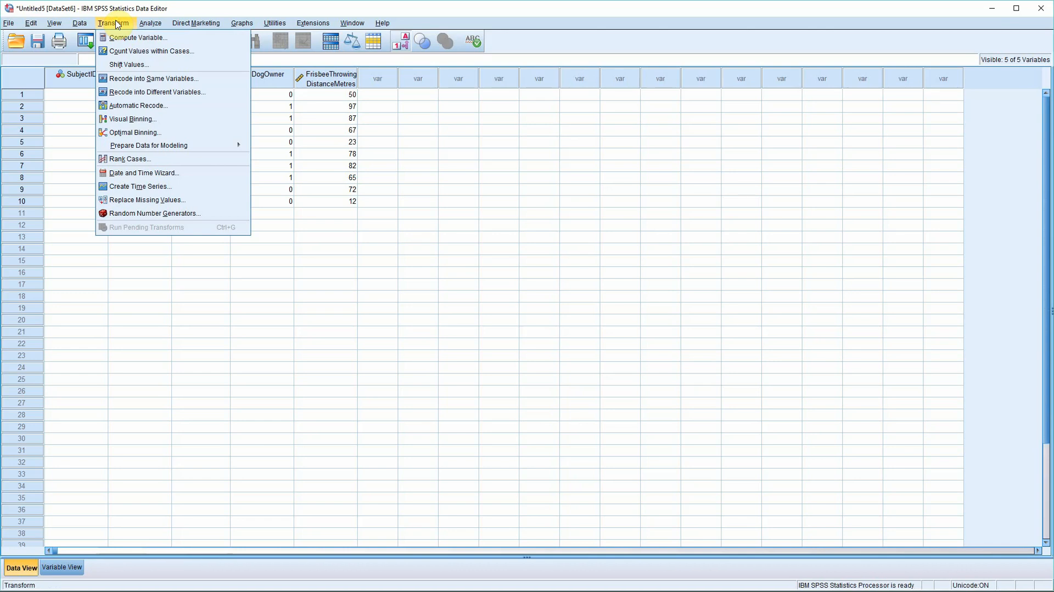
mouse_move(138, 105)
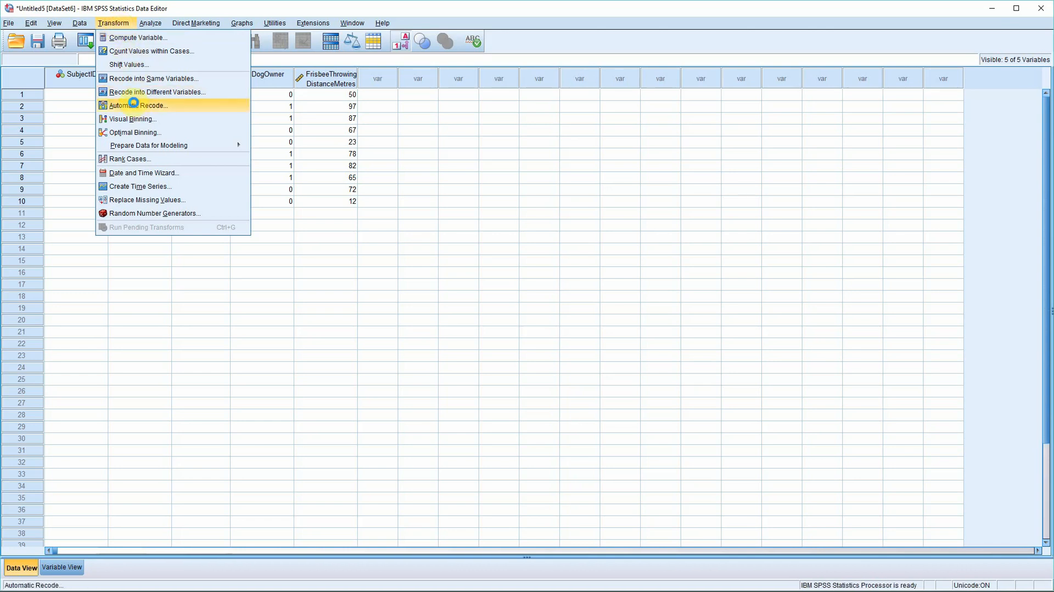
left_click(135, 105)
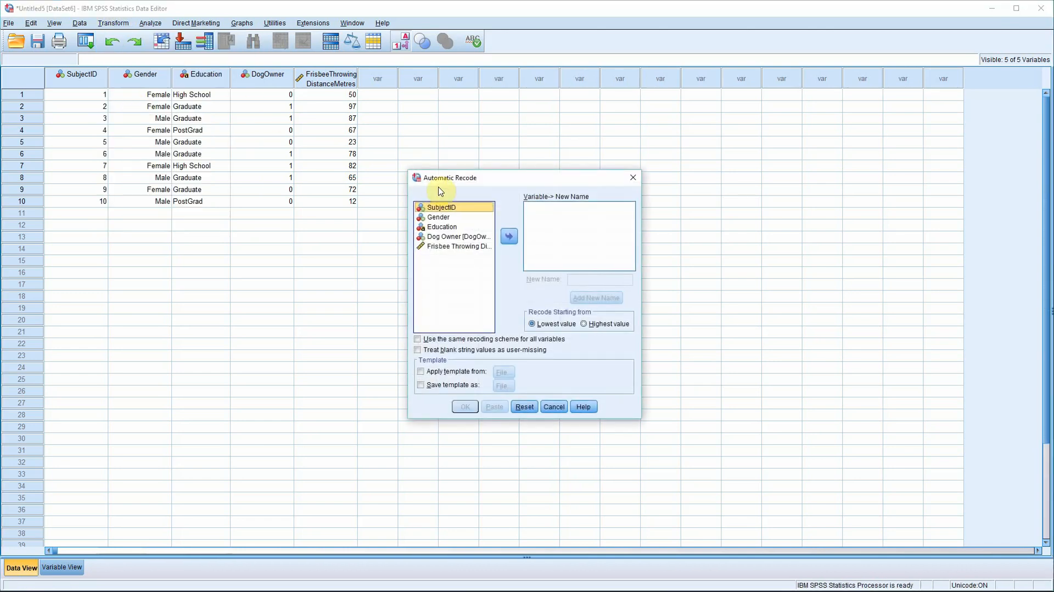
mouse_move(444, 256)
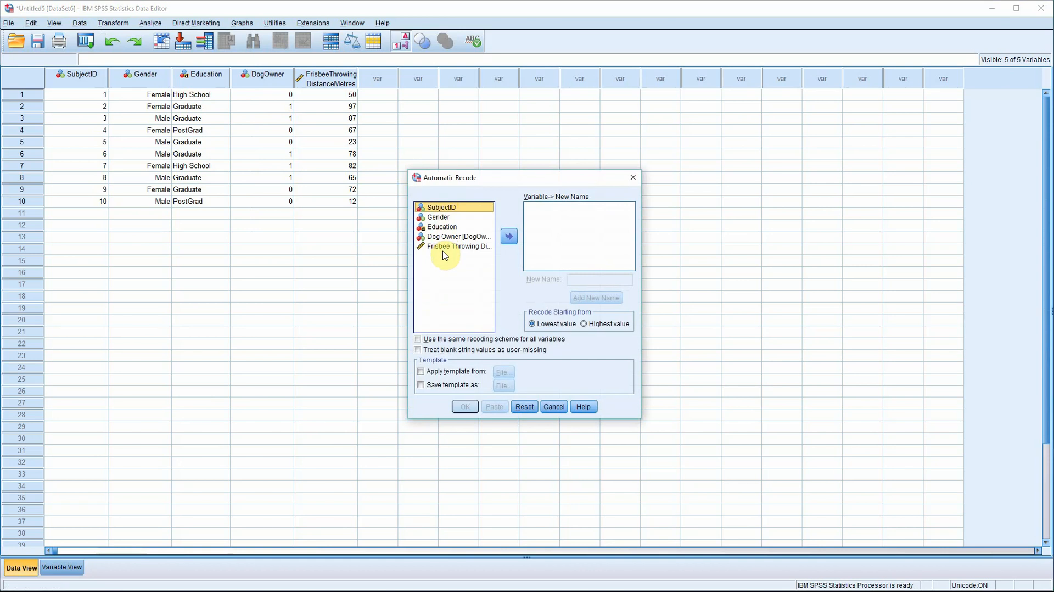
mouse_move(617, 220)
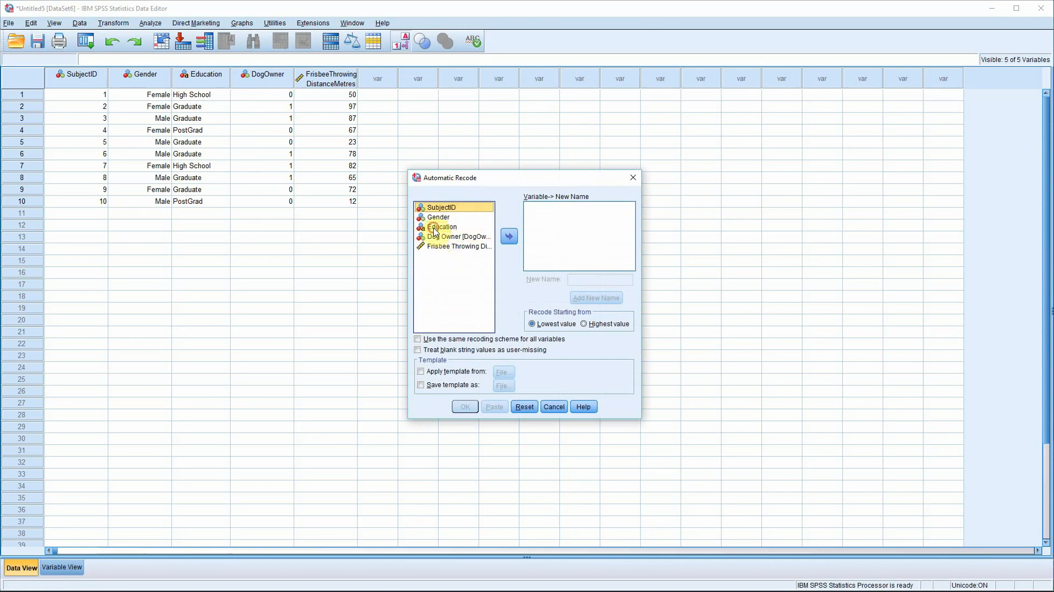
left_click(508, 236)
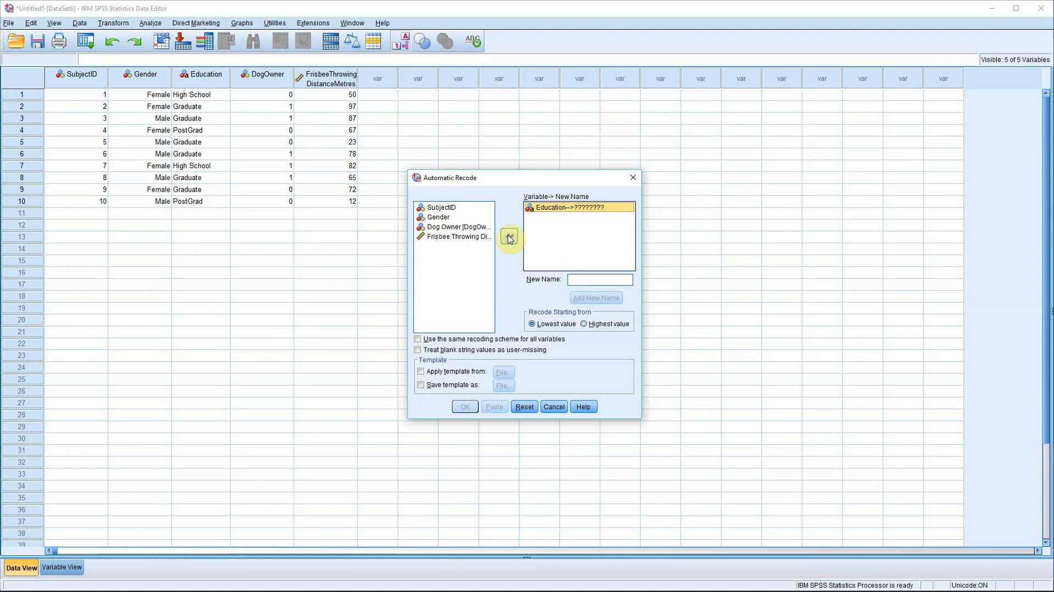
left_click(598, 279)
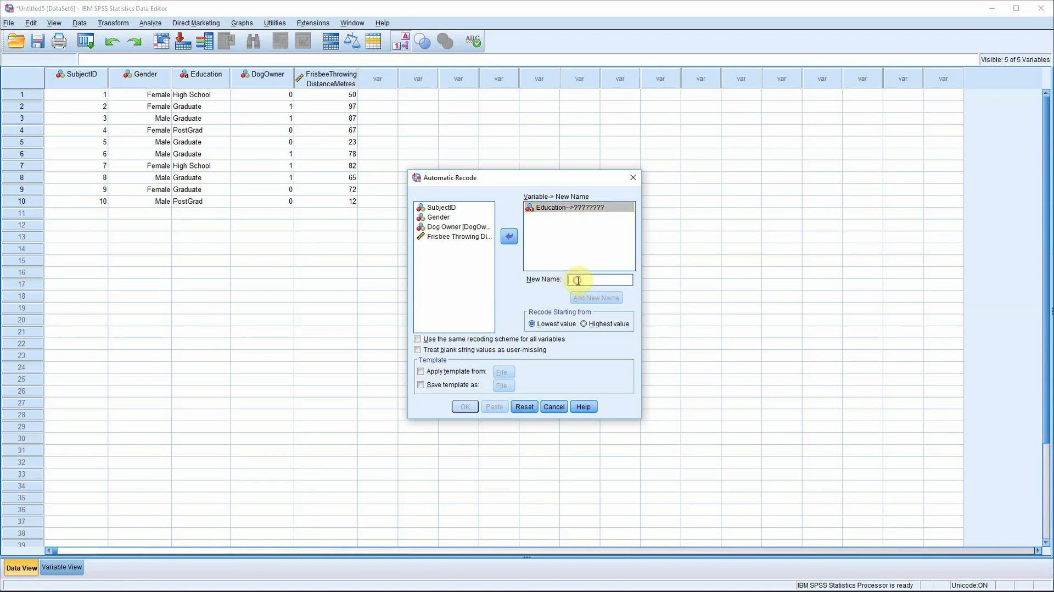
type("Education2")
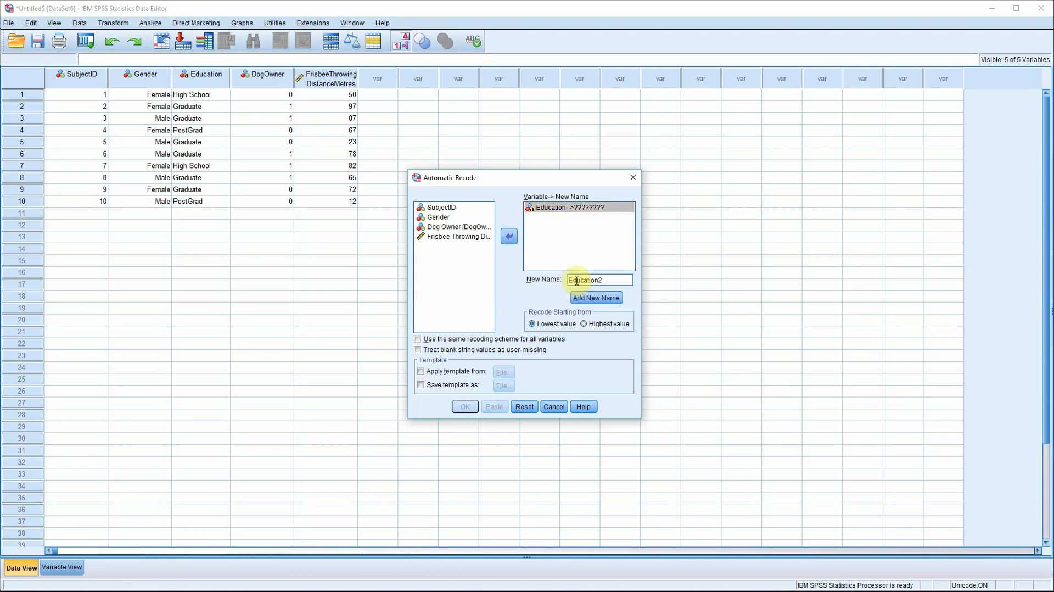
left_click(596, 298)
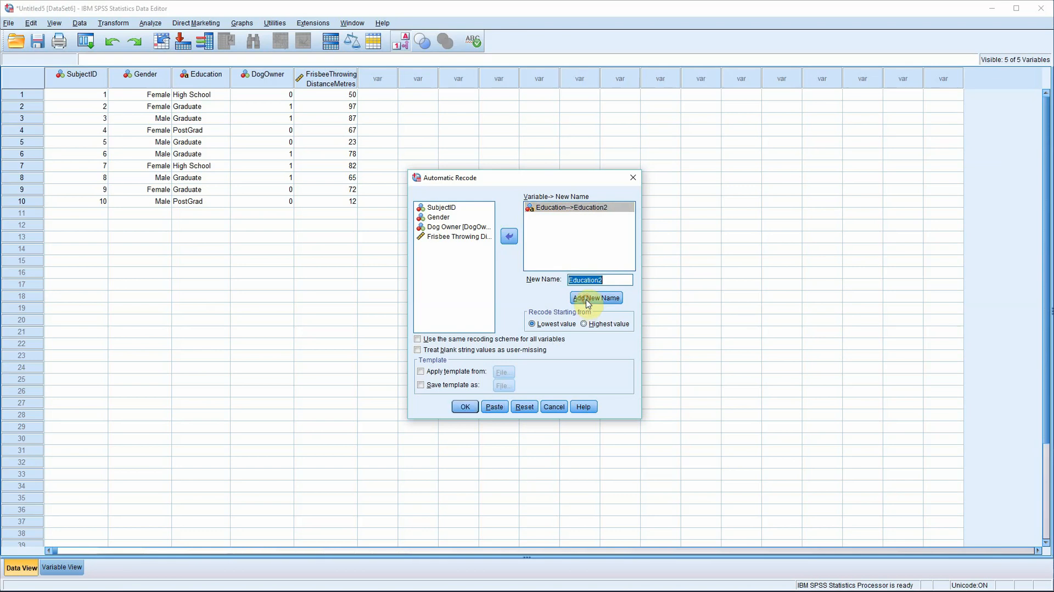
left_click(464, 406)
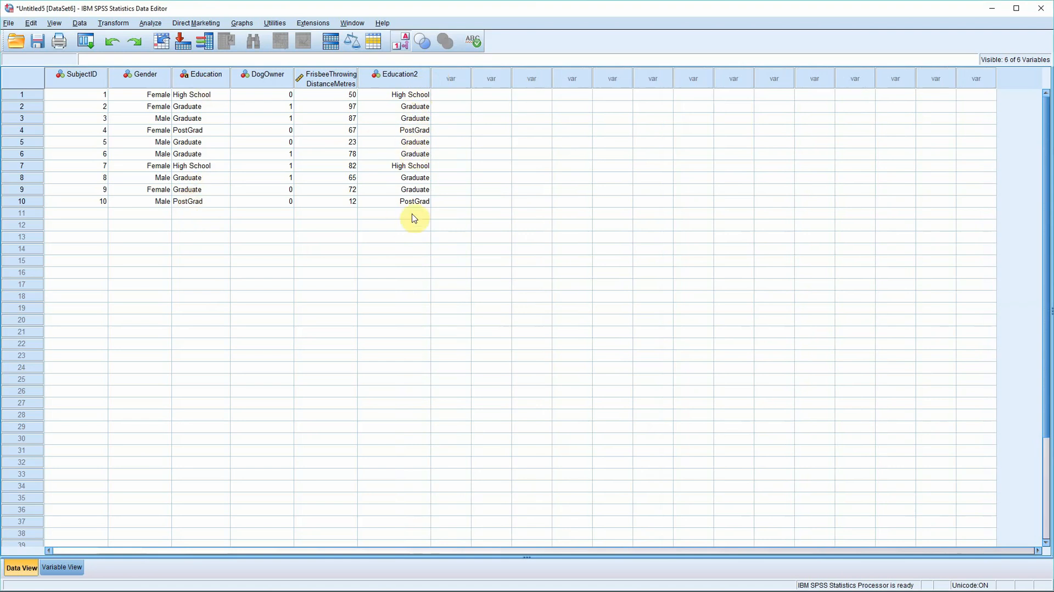
Turn off value labels, then confirm Education2 labels: 1 Graduate, 2 High School, 3 PostGrad
left_click(400, 42)
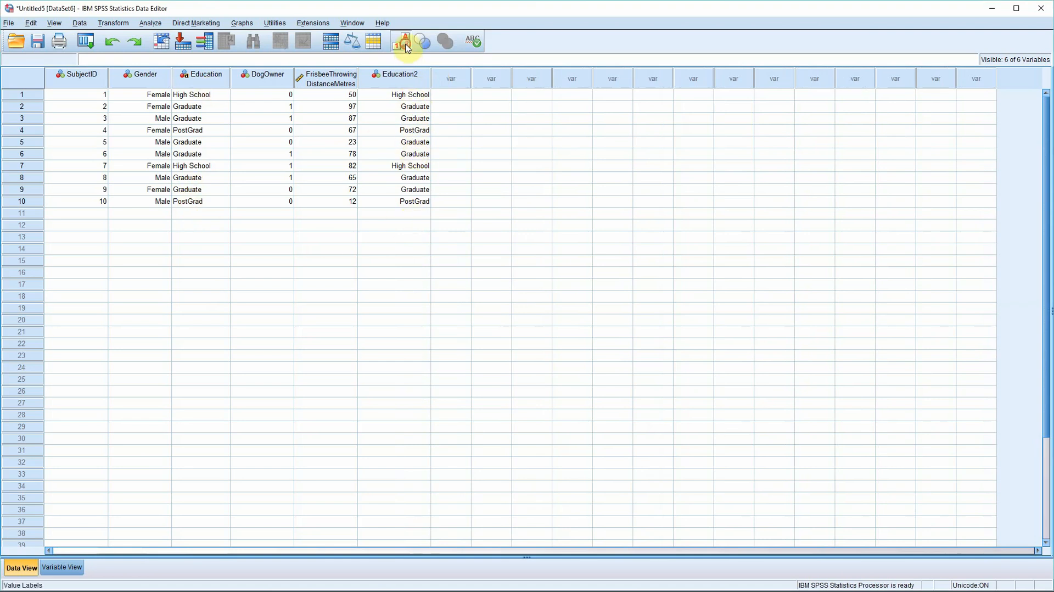
left_click(405, 42)
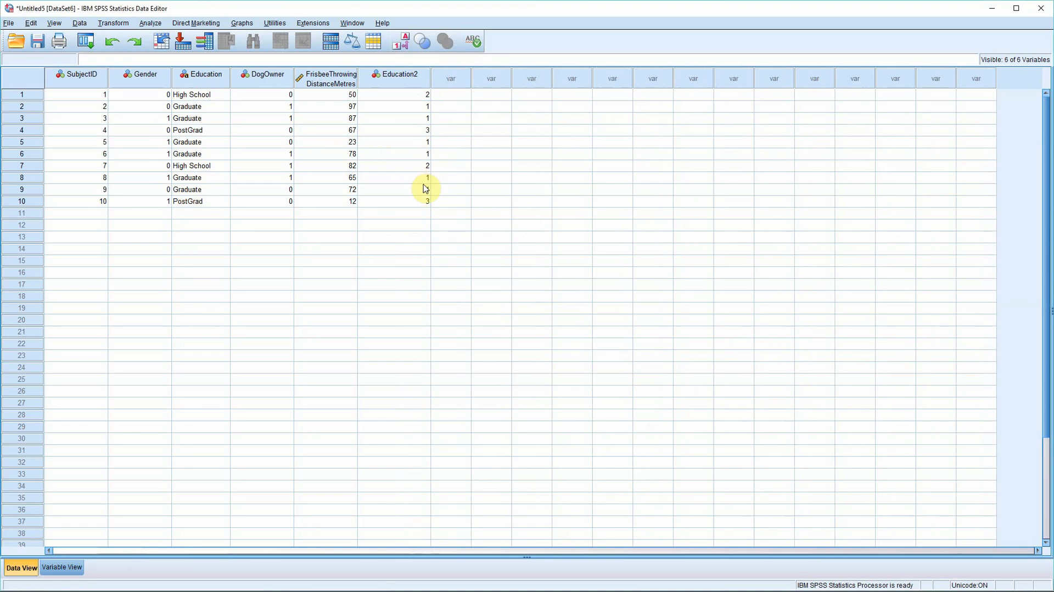
mouse_move(424, 202)
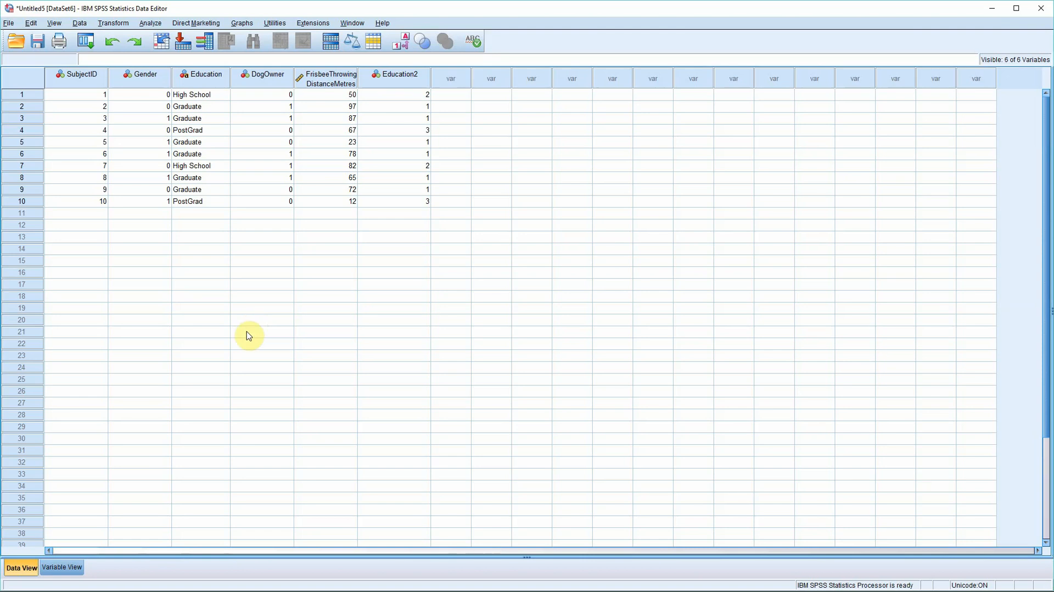
left_click(61, 567)
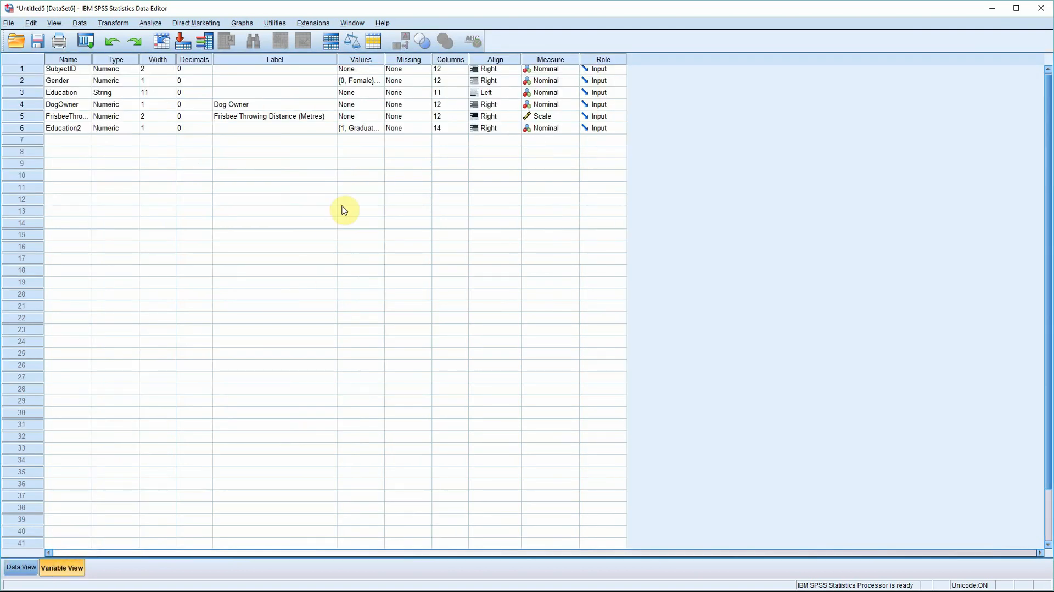
left_click(360, 128)
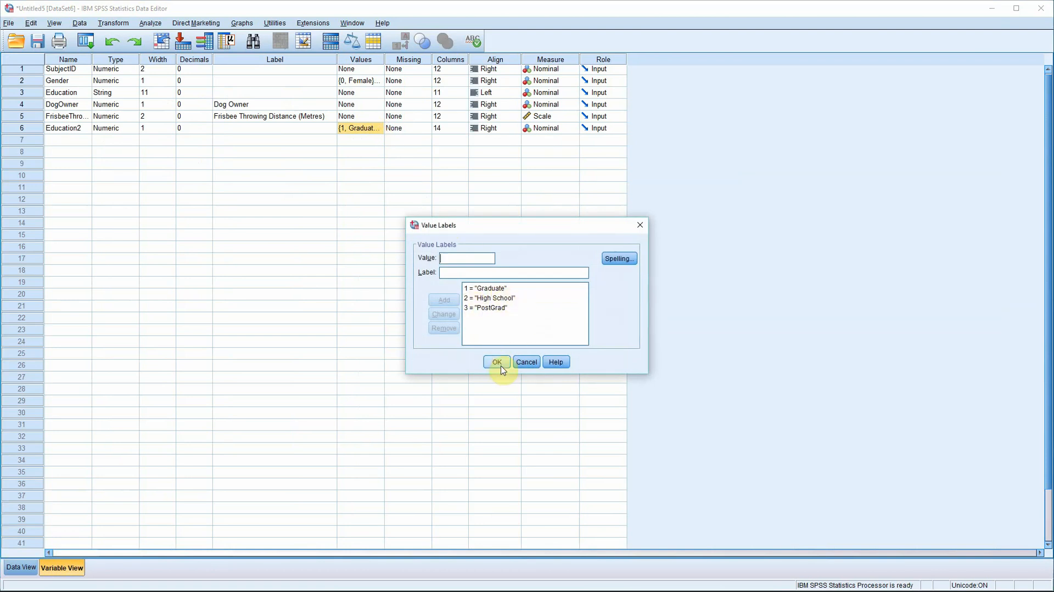
left_click(497, 362)
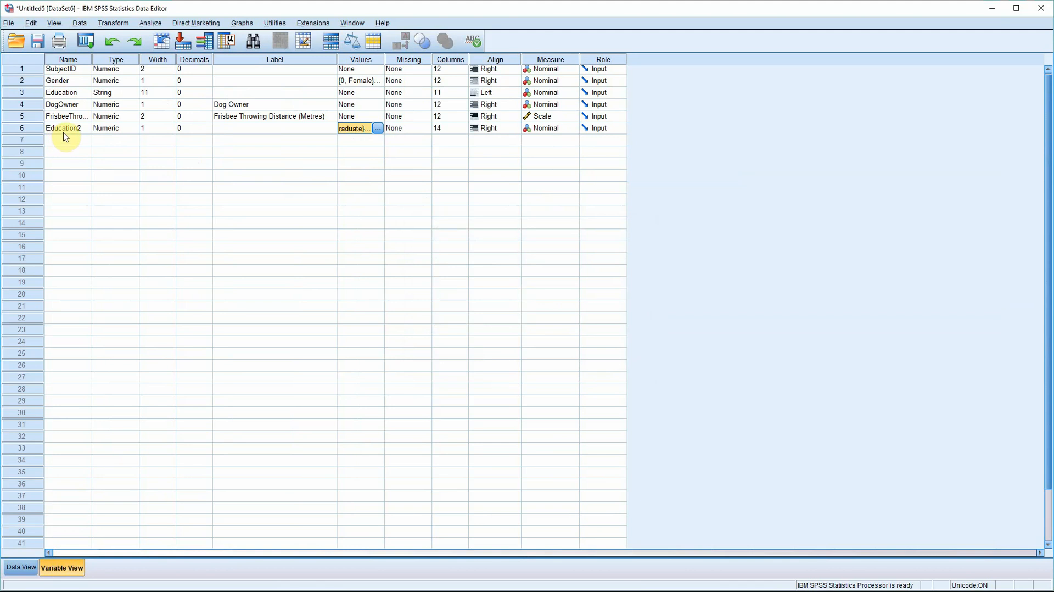
mouse_move(35, 94)
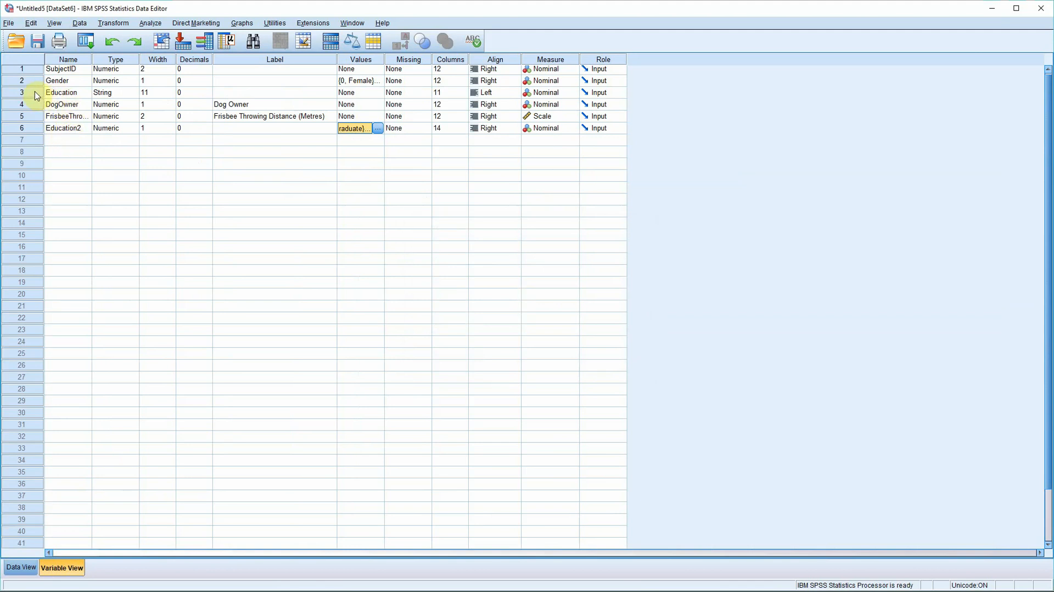
Delete the original Education variable and turn value labels back on in Data View
right_click(22, 93)
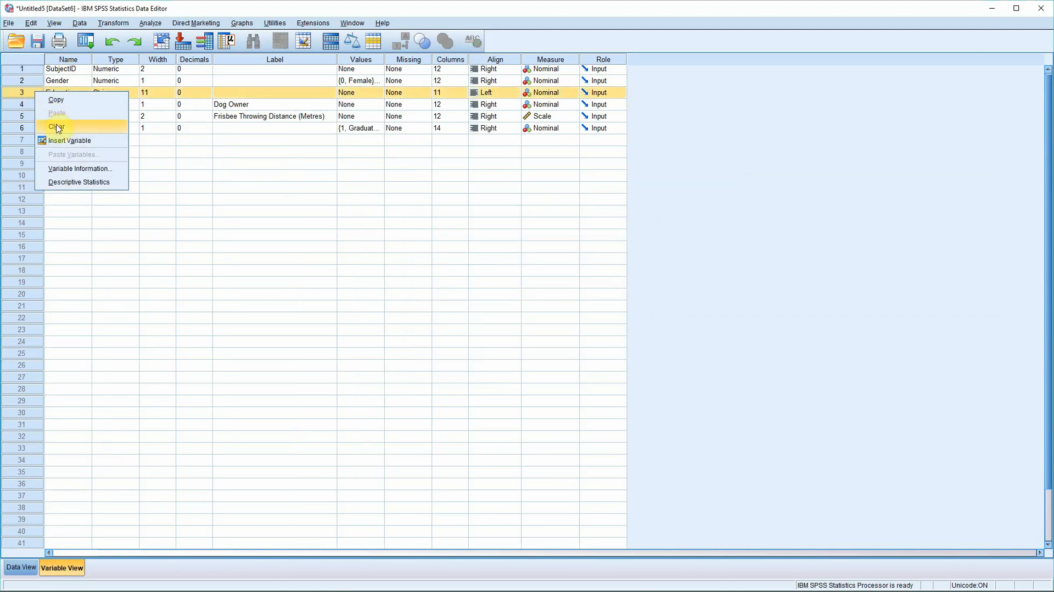
left_click(57, 127)
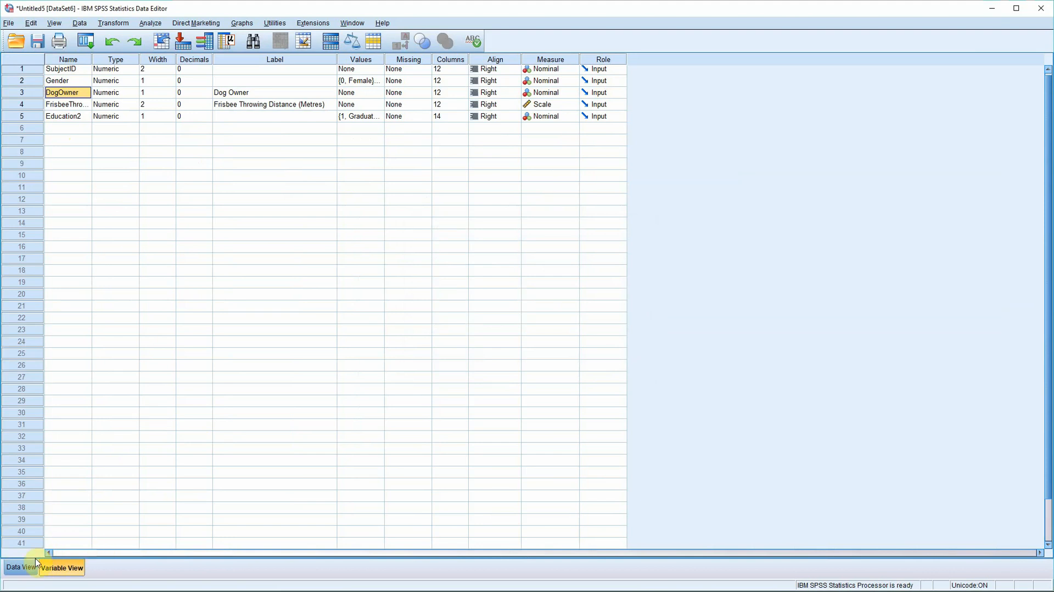
left_click(20, 567)
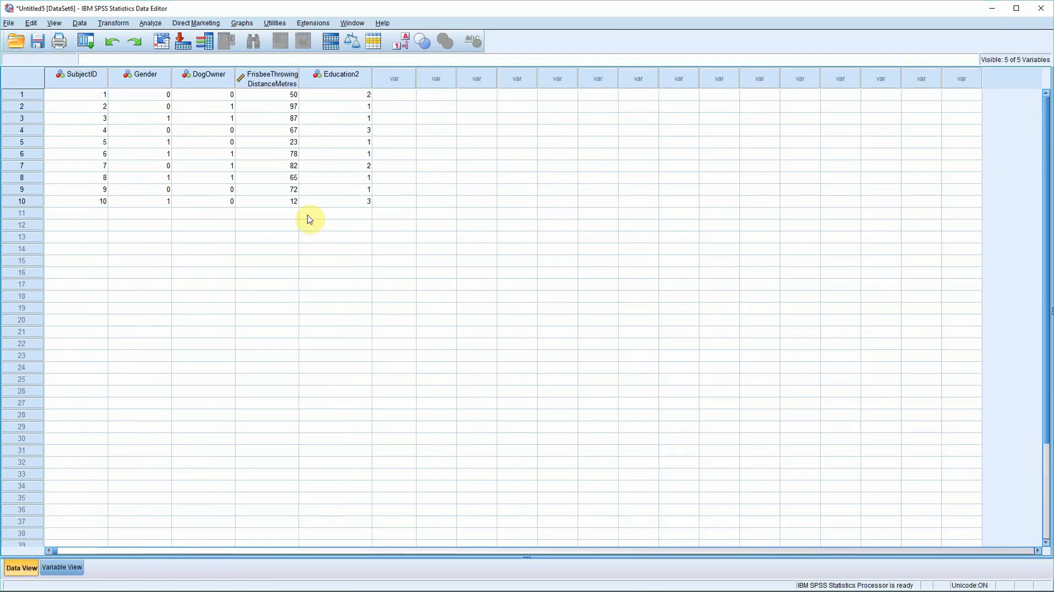
mouse_move(342, 197)
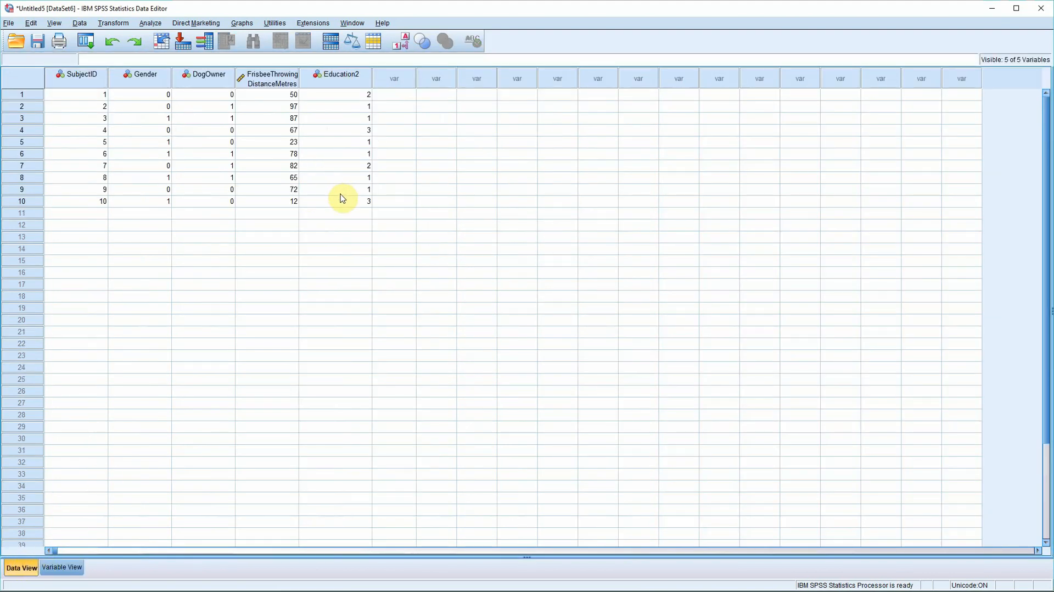
left_click(402, 41)
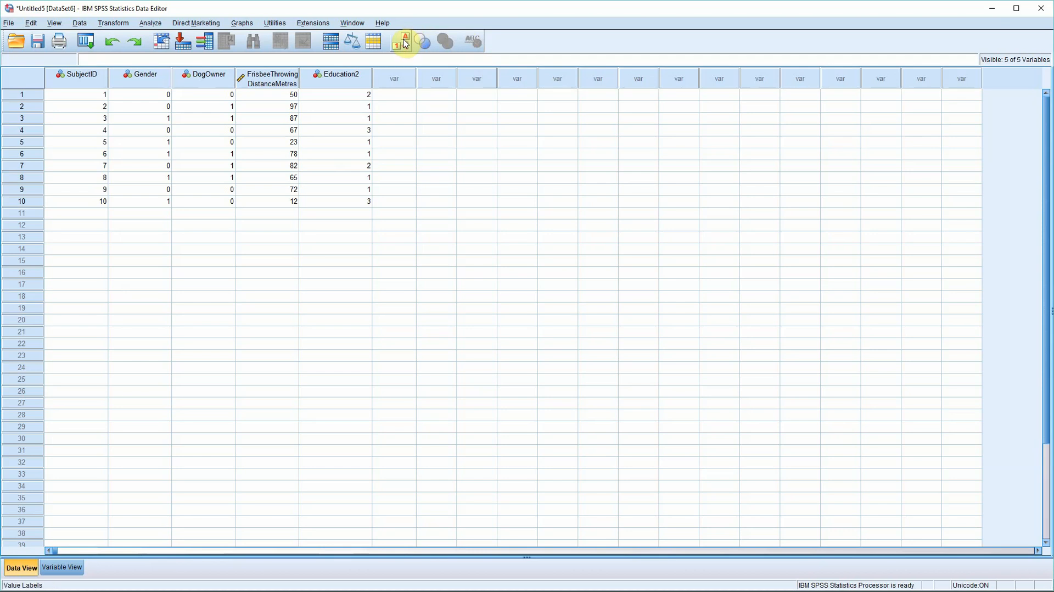
left_click(401, 42)
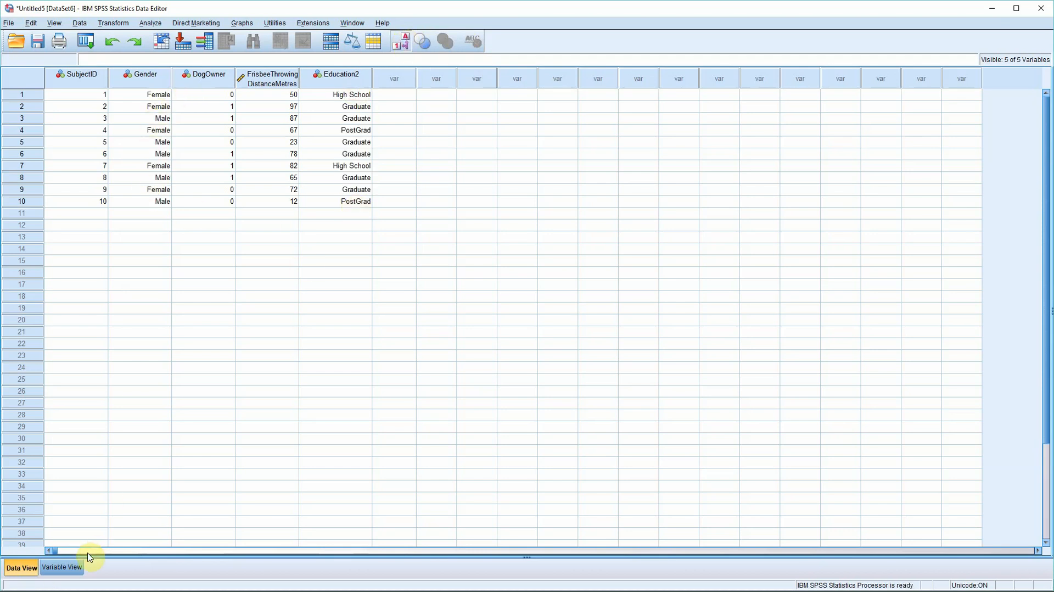
mouse_move(170, 477)
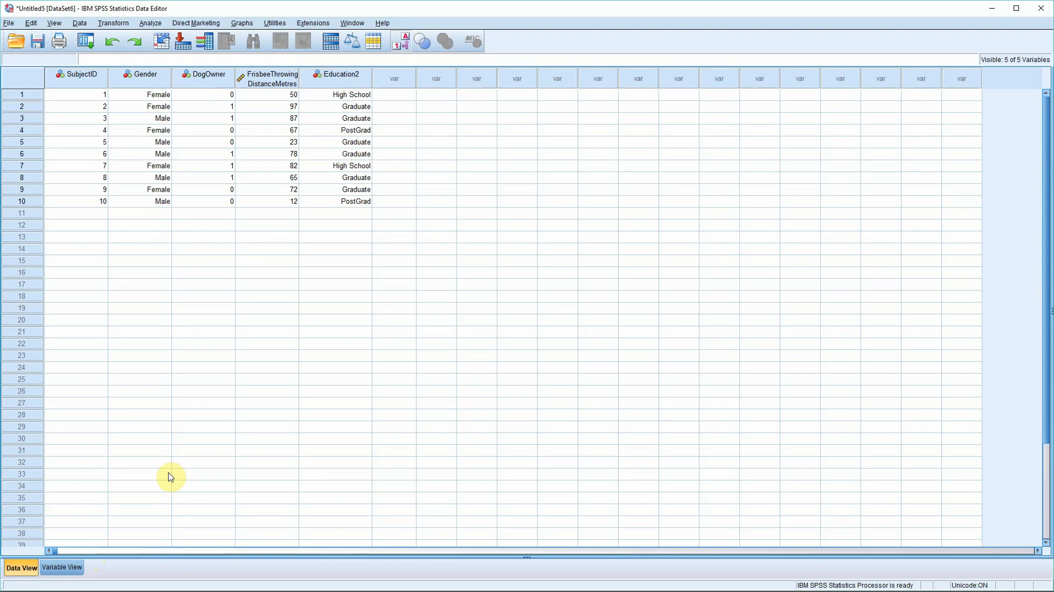